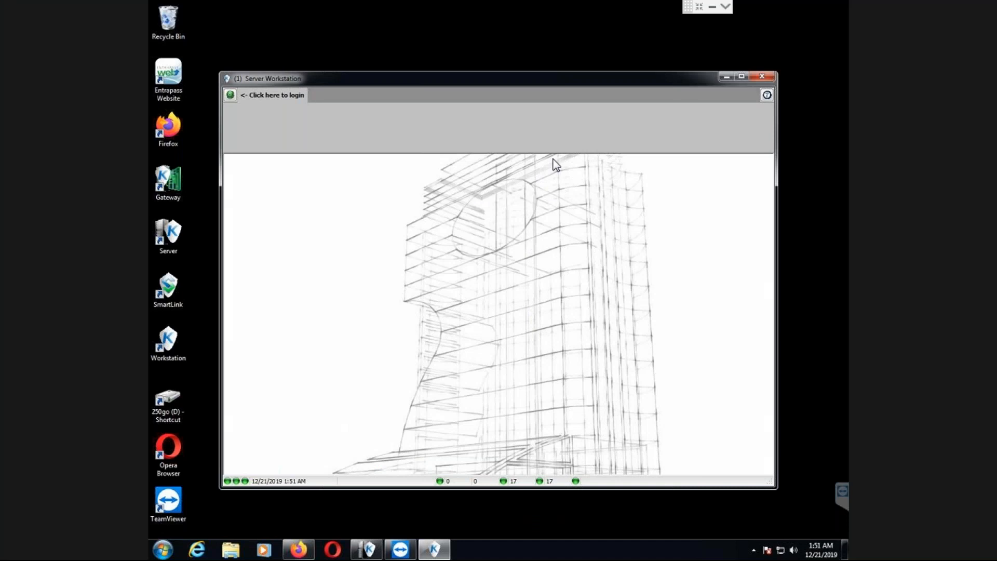
{"action": "mouse_move", "coordinate": [216, 96]}
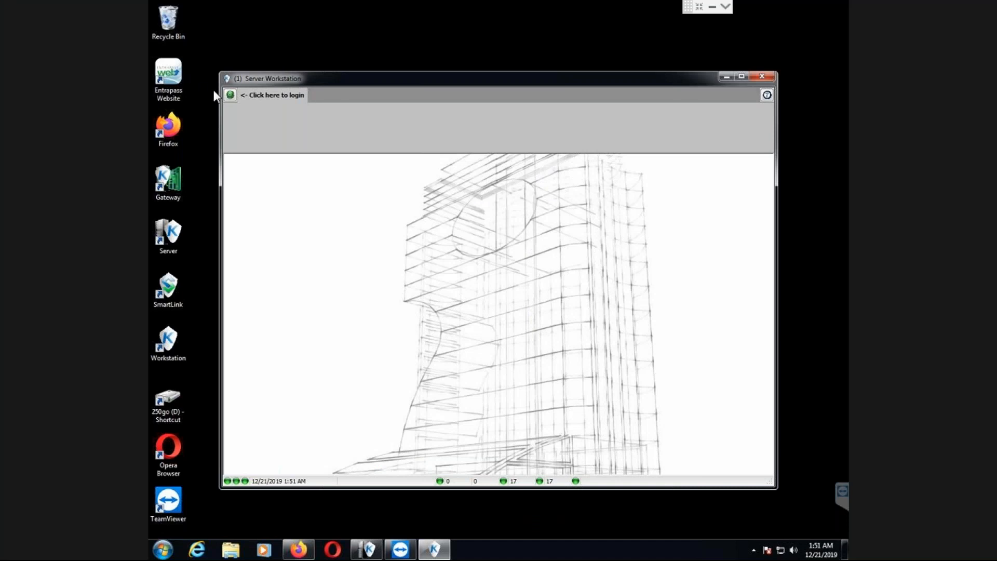
Log into the Server Workstation with the installer user name and password.
{"action": "type", "text": "kantech"}
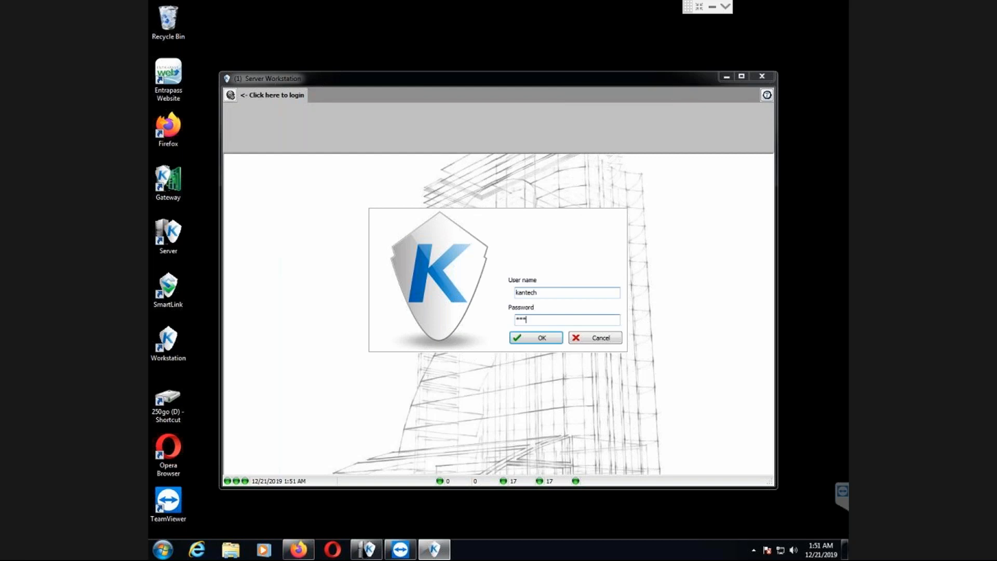
{"action": "left_click", "coordinate": [535, 338]}
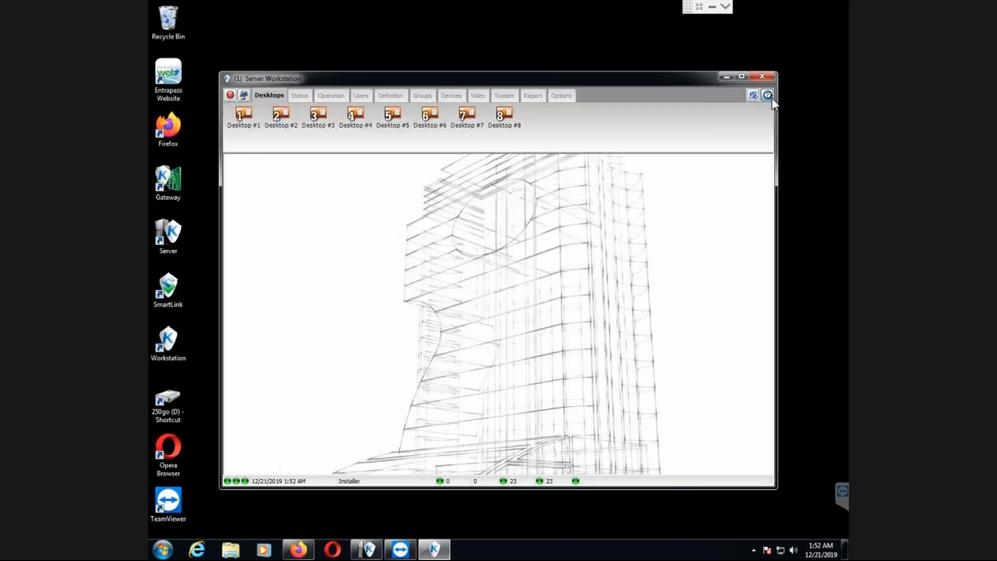
Show Help > About with version 6.01.59 and free updates expiring 2/21/2014, close and reopen it.
{"action": "left_click", "coordinate": [767, 95]}
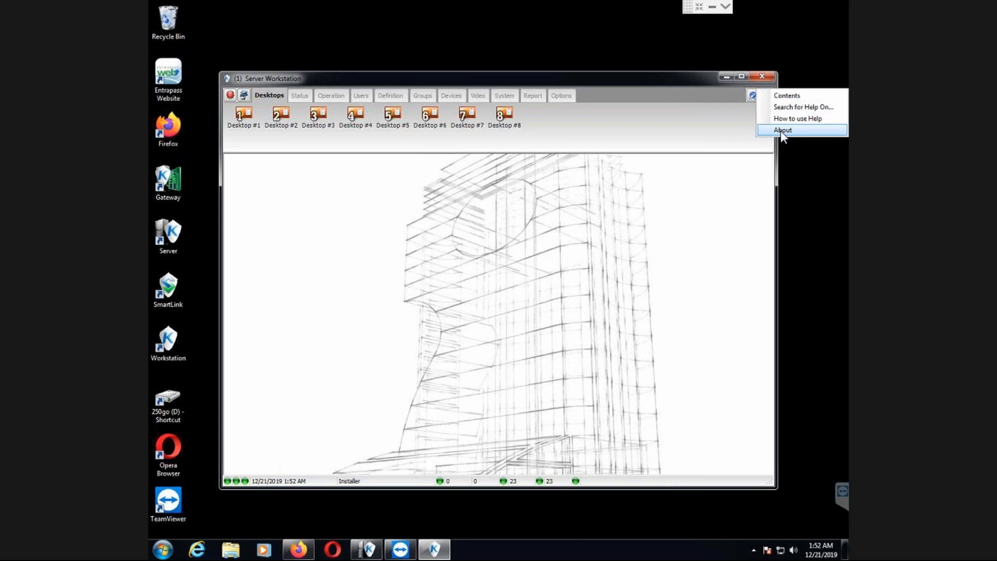
{"action": "left_click", "coordinate": [782, 130]}
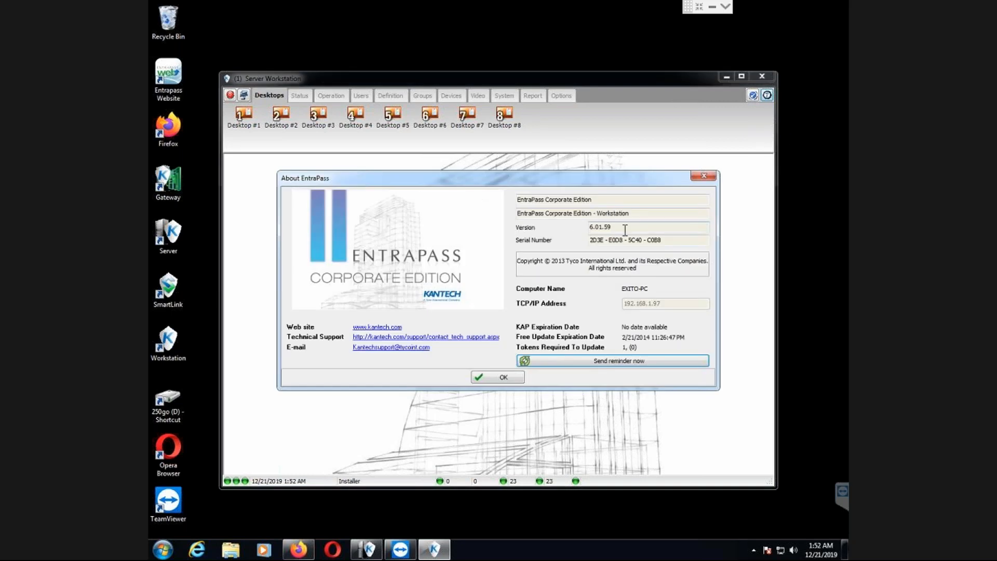
{"action": "mouse_move", "coordinate": [621, 341]}
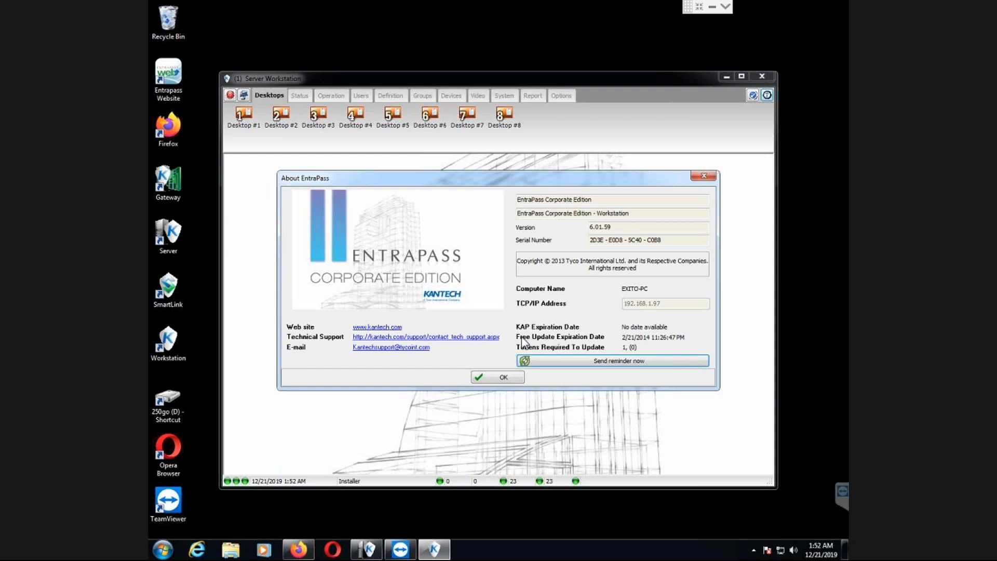
{"action": "mouse_move", "coordinate": [599, 346]}
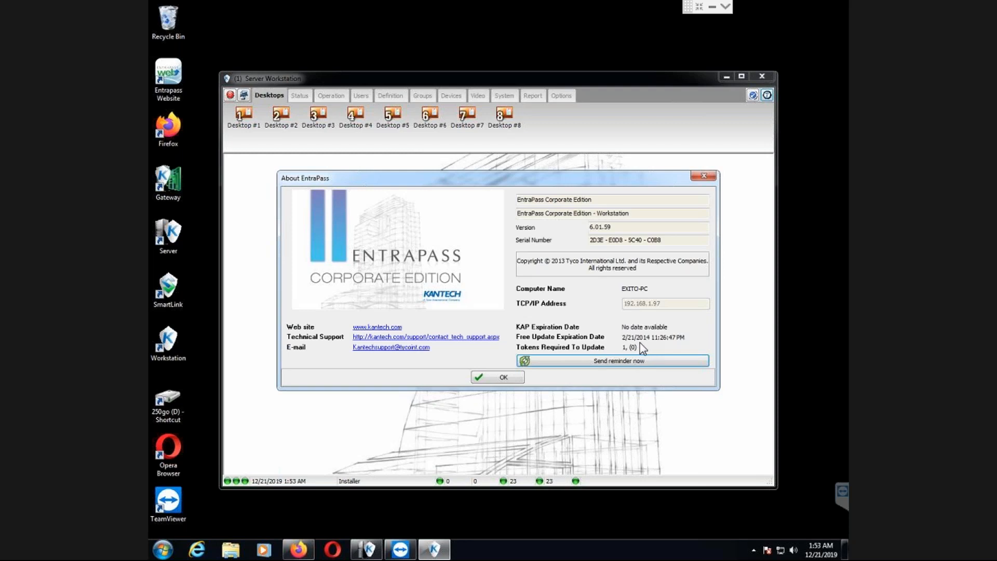
{"action": "mouse_move", "coordinate": [641, 349]}
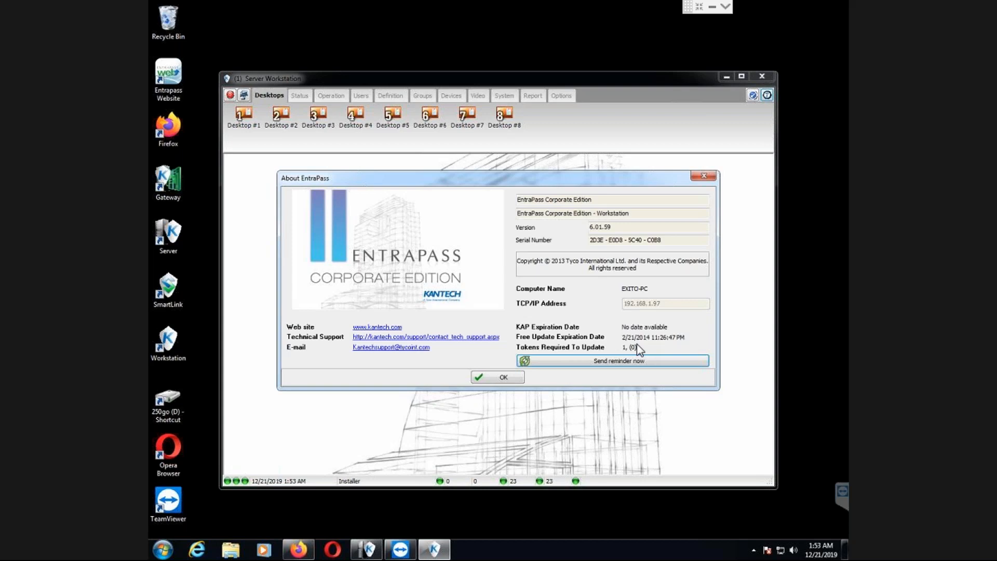
{"action": "left_click", "coordinate": [496, 377]}
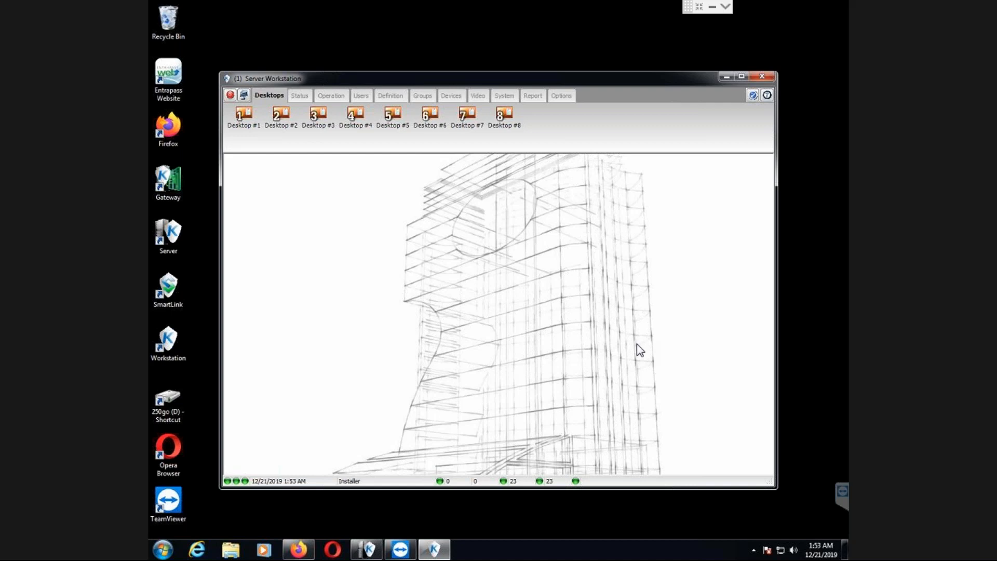
{"action": "left_click", "coordinate": [767, 95]}
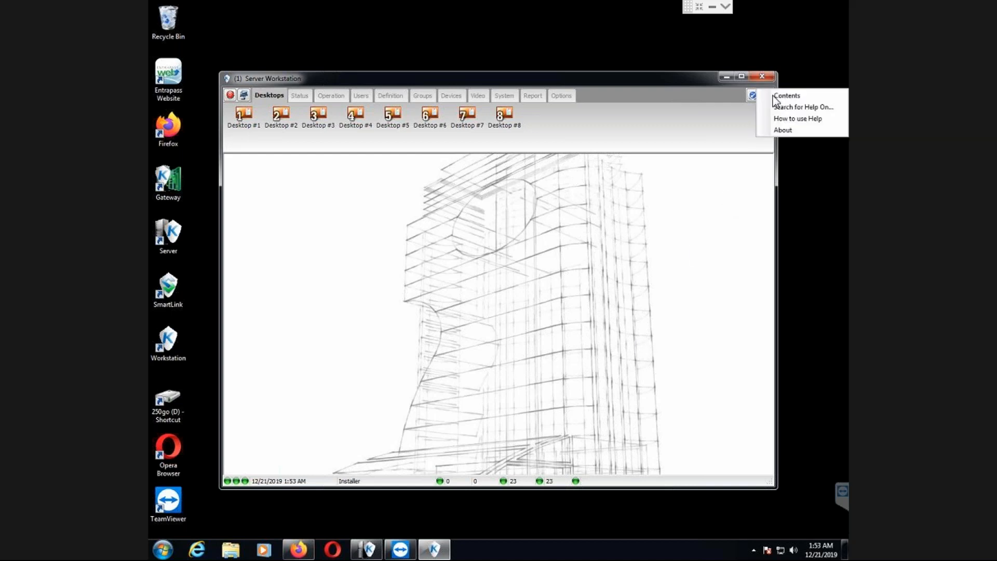
{"action": "left_click", "coordinate": [783, 130]}
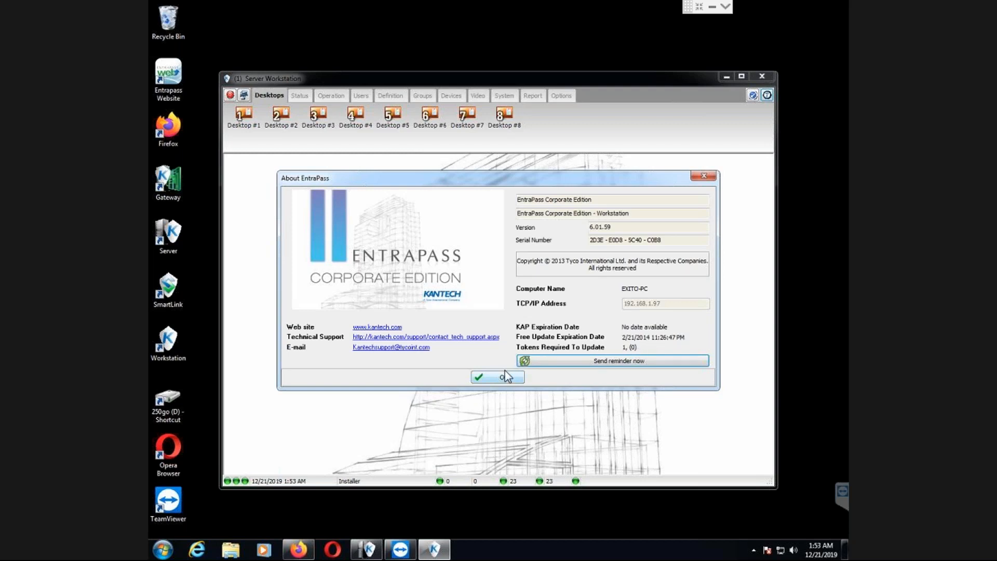
View EntraPass KAP details in Registration, noting Installation Date and Free Update Expiration 2/21/2014.
{"action": "left_click", "coordinate": [498, 376]}
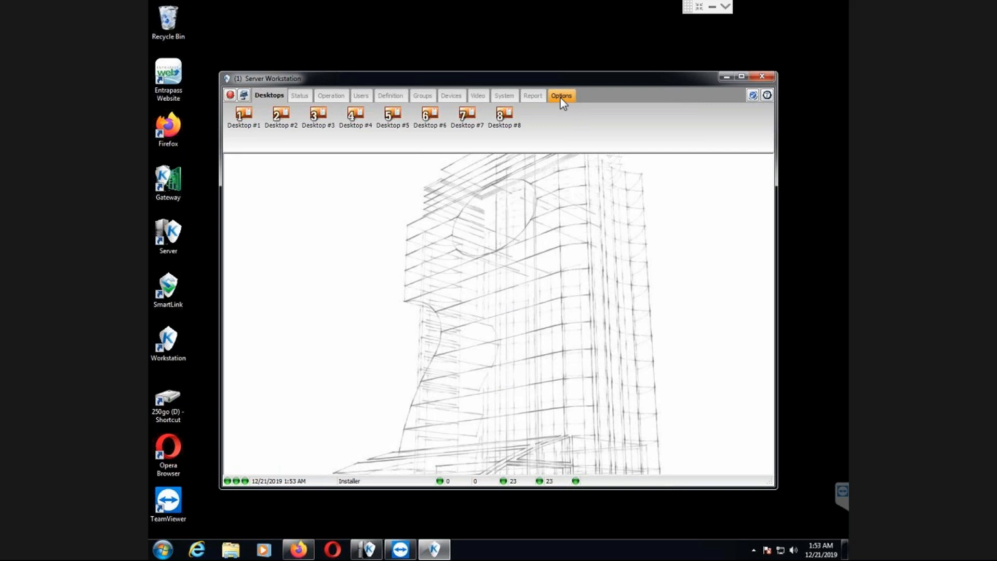
{"action": "mouse_move", "coordinate": [559, 99]}
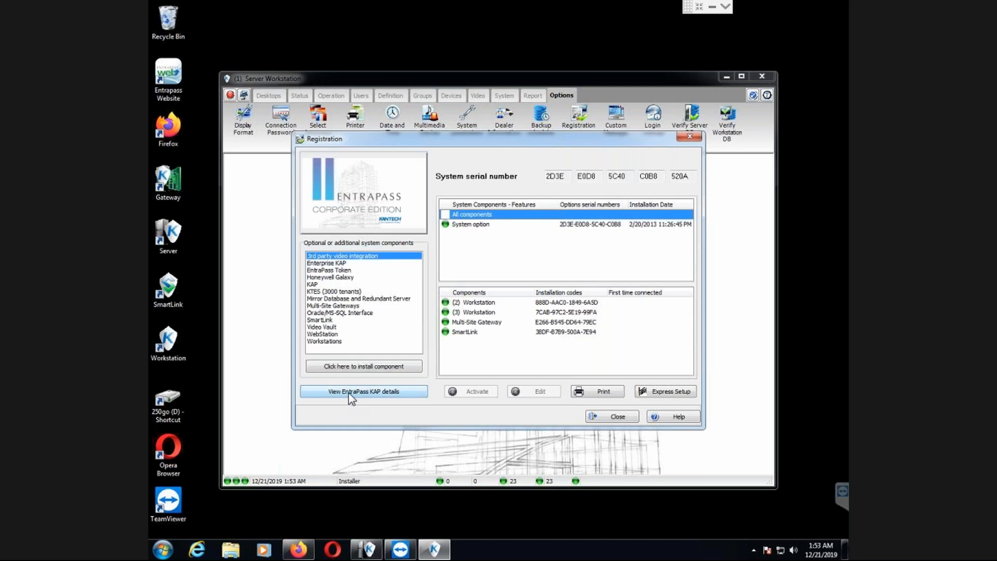
{"action": "left_click", "coordinate": [363, 392]}
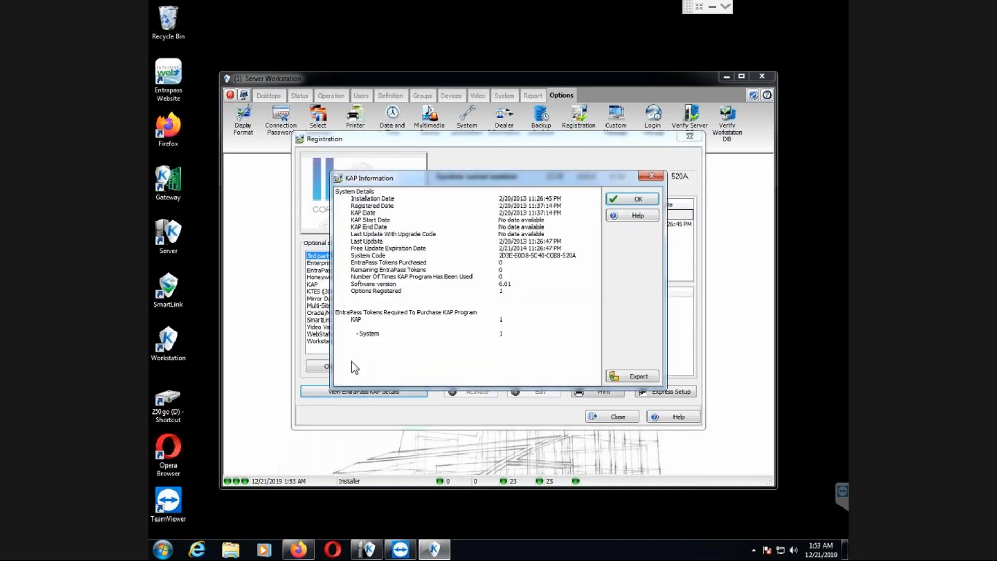
{"action": "left_click", "coordinate": [372, 198]}
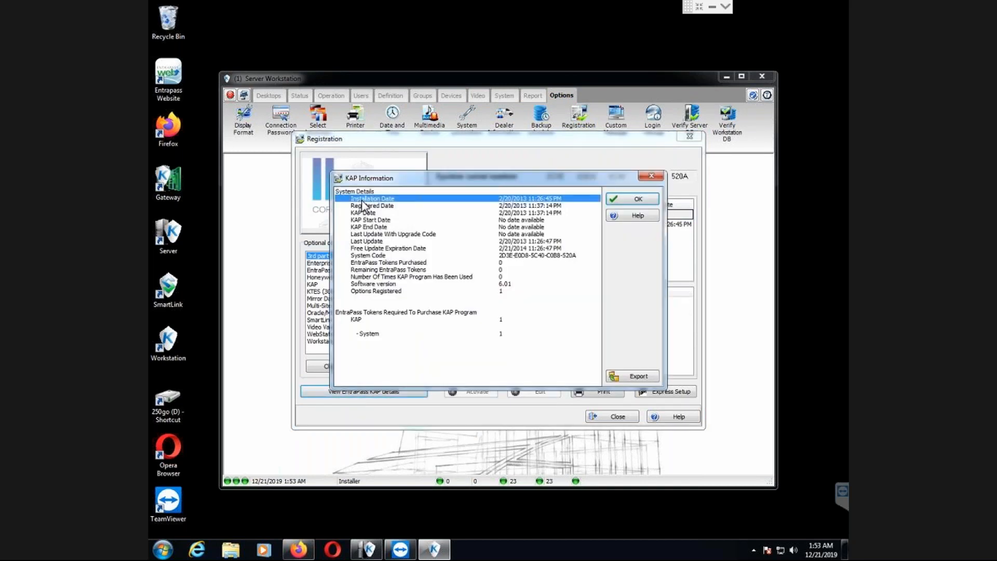
{"action": "mouse_move", "coordinate": [458, 216]}
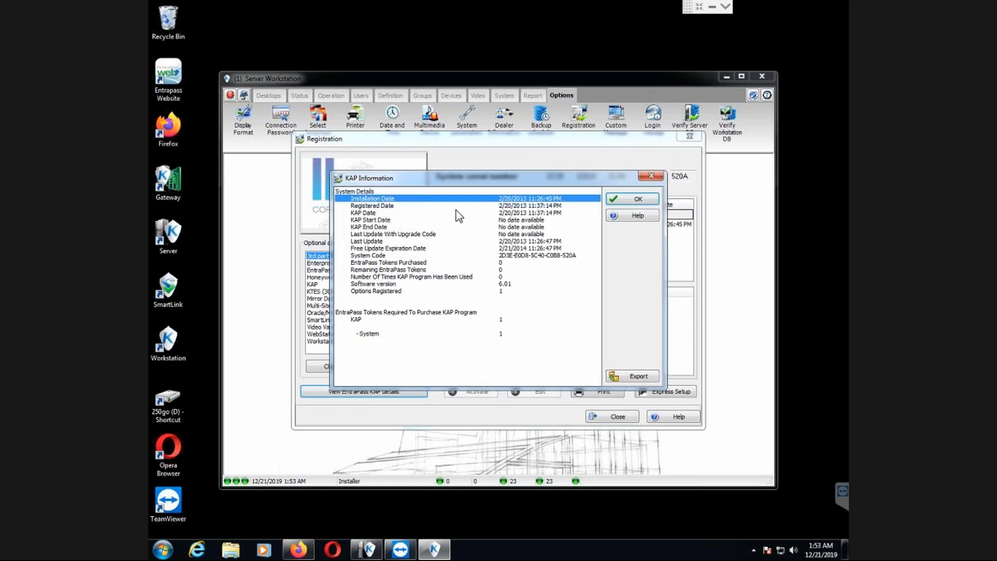
{"action": "left_click", "coordinate": [388, 248]}
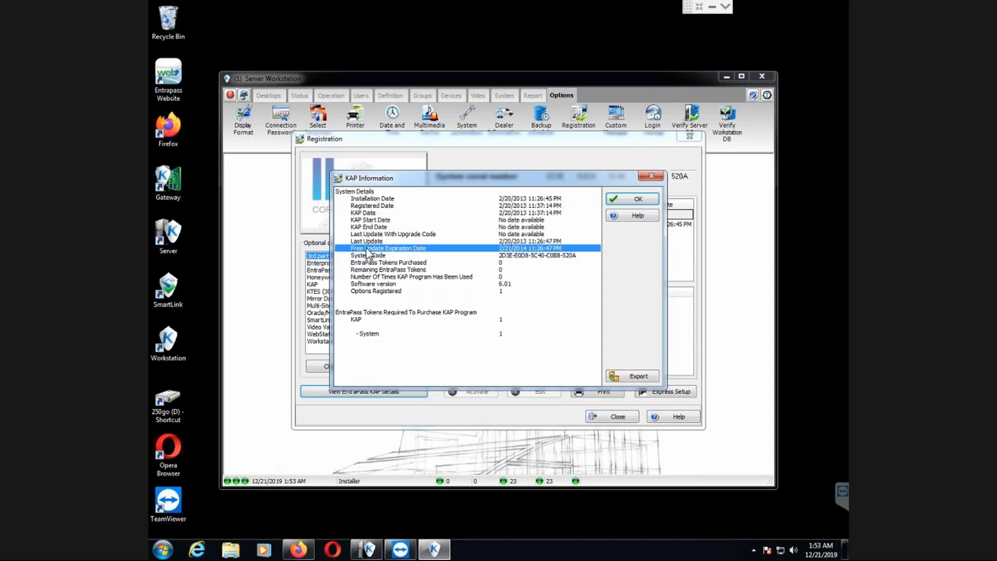
{"action": "mouse_move", "coordinate": [361, 322]}
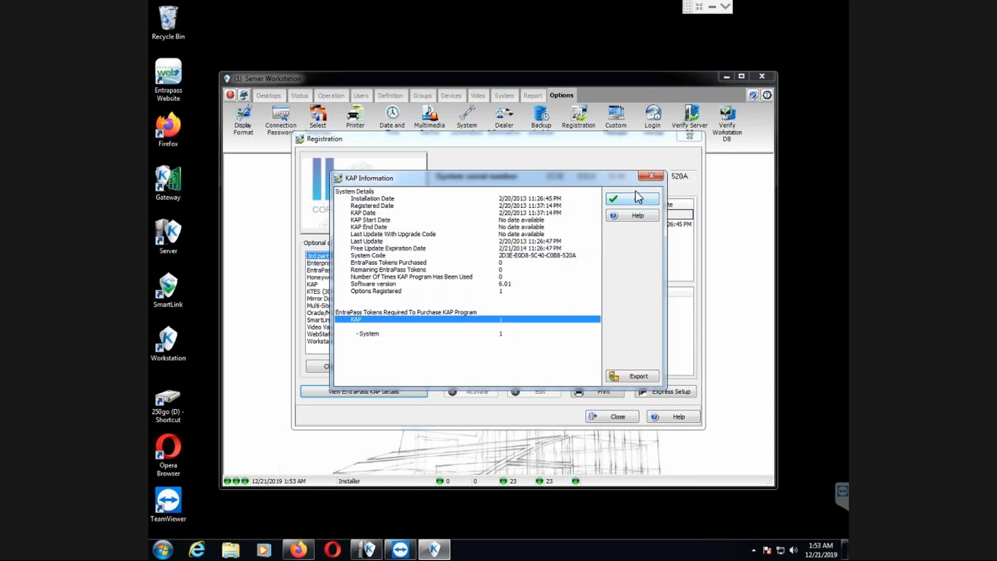
Close the KAP Information details to return to the Registration window's installed components.
{"action": "left_click", "coordinate": [629, 199]}
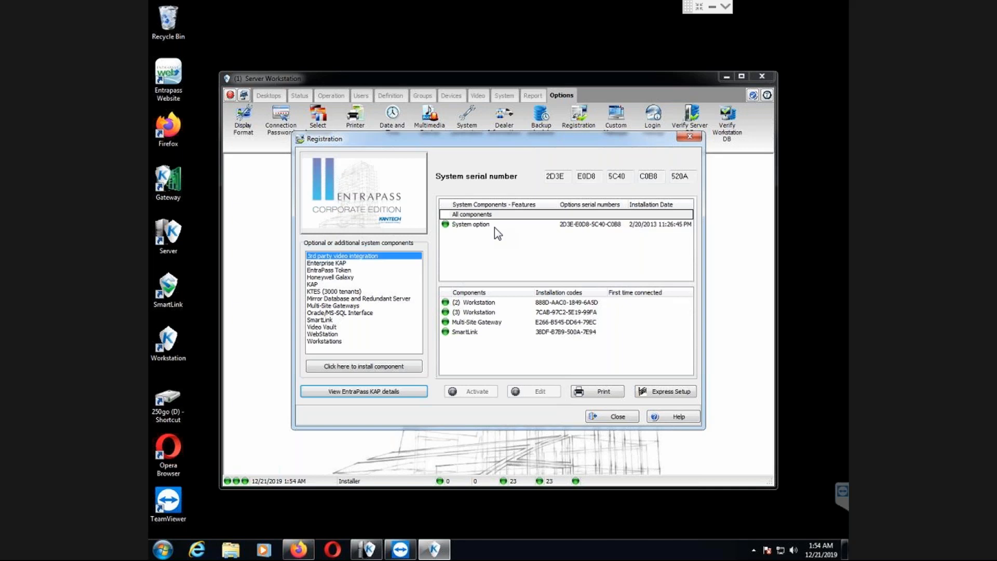
{"action": "mouse_move", "coordinate": [613, 60]}
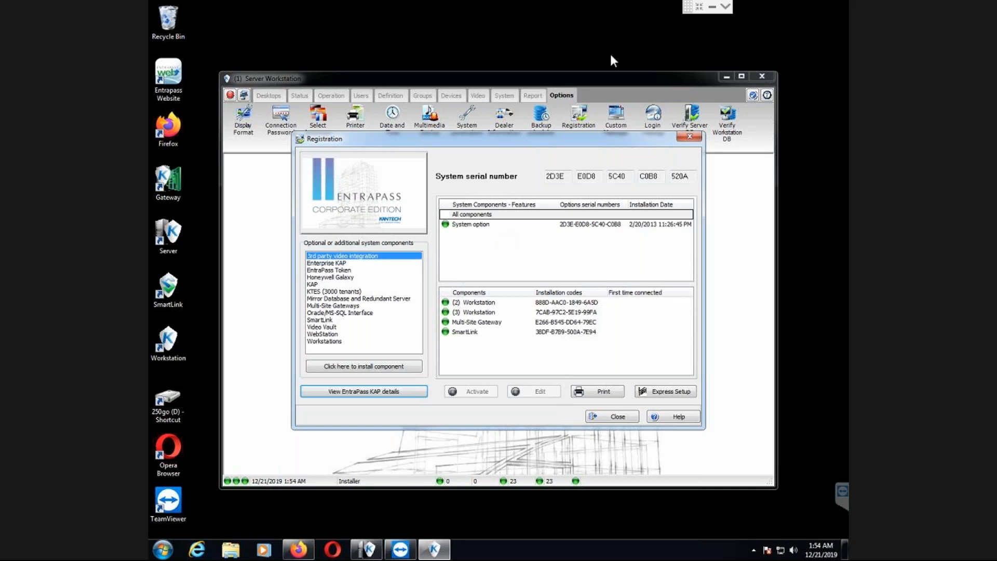
{"action": "mouse_move", "coordinate": [631, 45]}
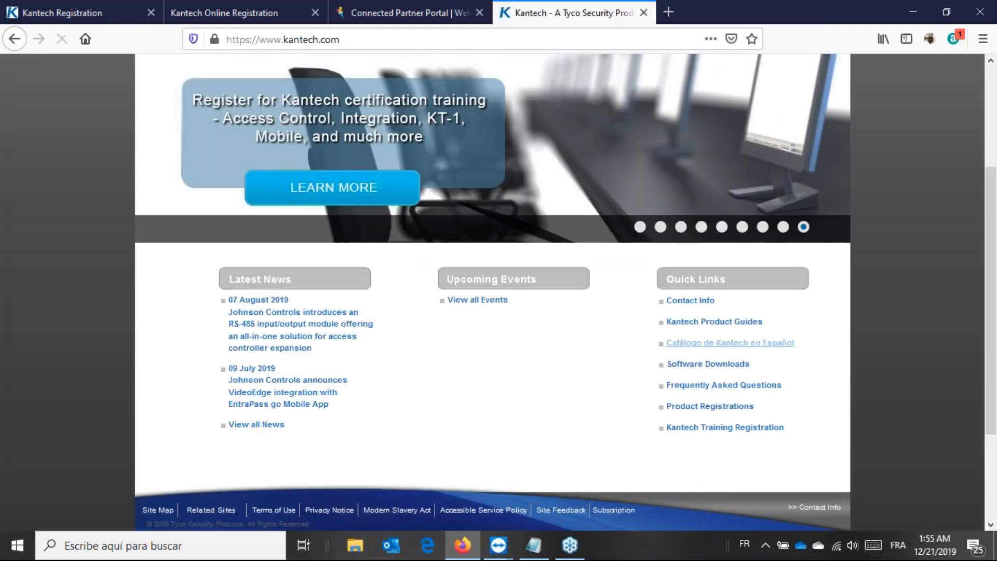
Reach the Kantech Product Guides page from the kantech.com Quick Links.
{"action": "left_click", "coordinate": [731, 342]}
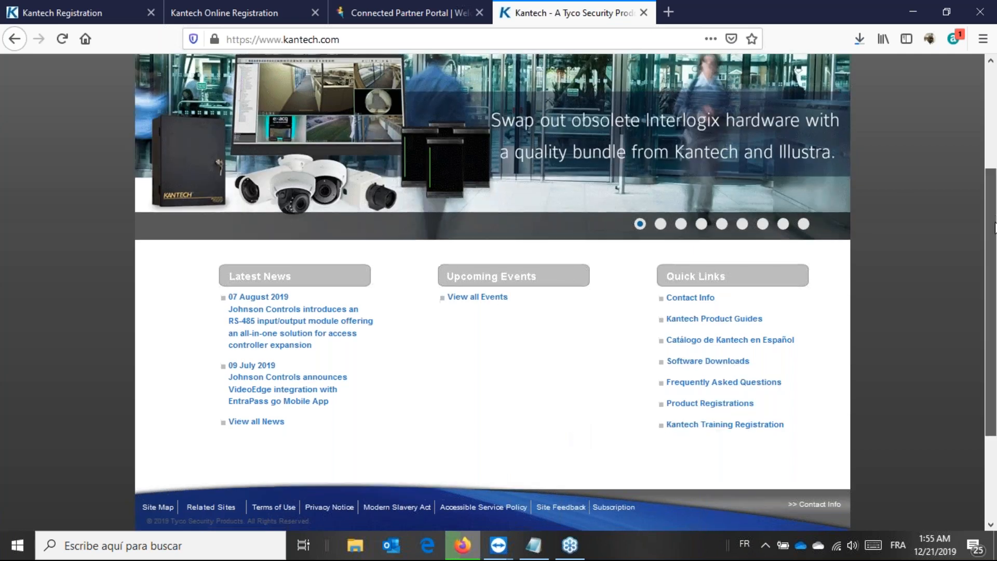
{"action": "scroll", "scroll_direction": "down", "scroll_amount": 3}
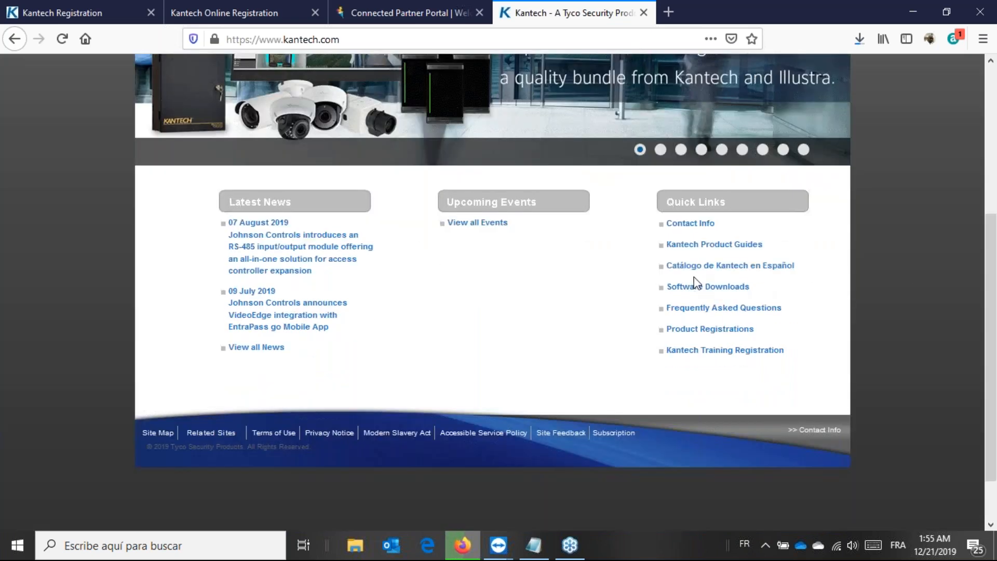
{"action": "mouse_move", "coordinate": [725, 275]}
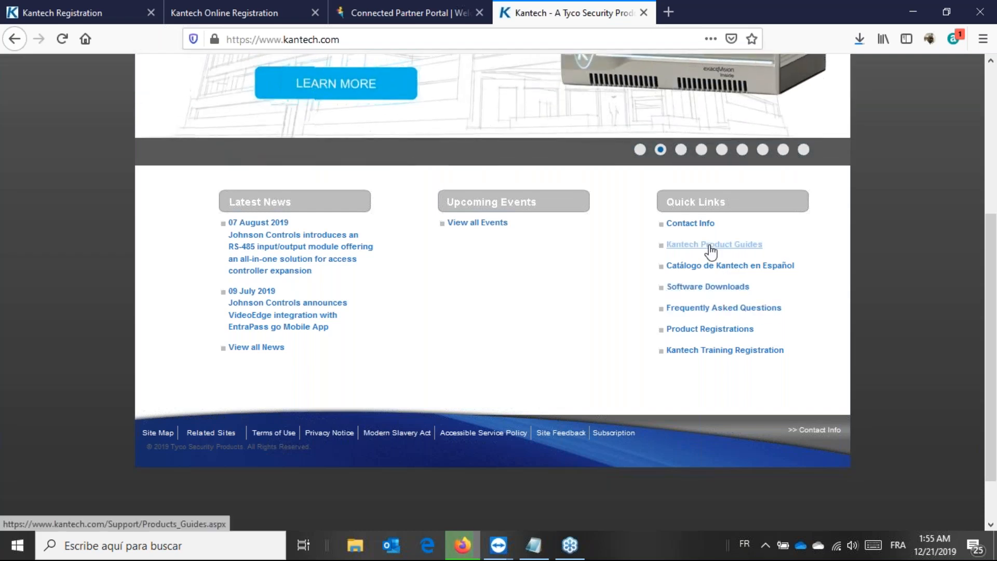
{"action": "left_click", "coordinate": [714, 244]}
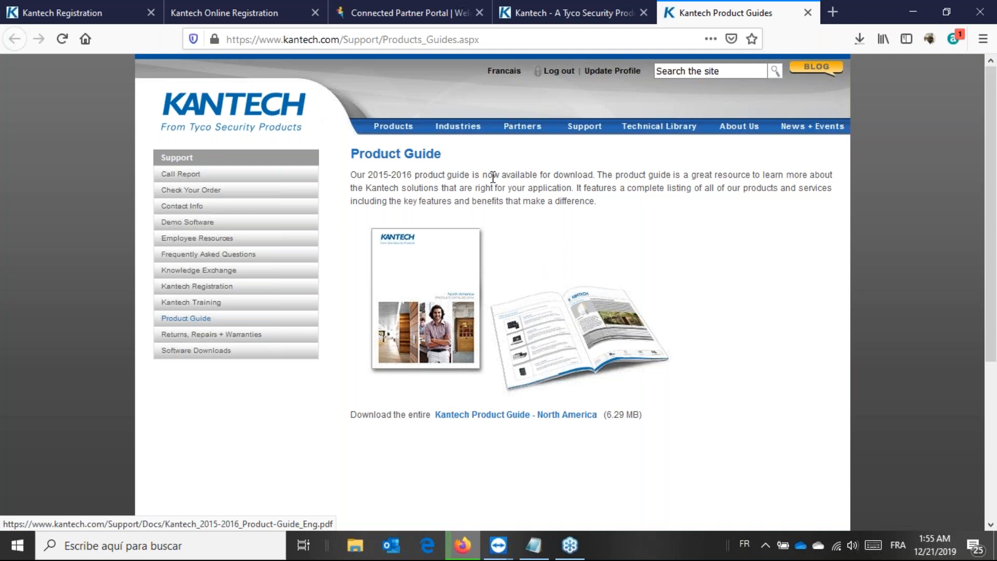
{"action": "mouse_move", "coordinate": [373, 30]}
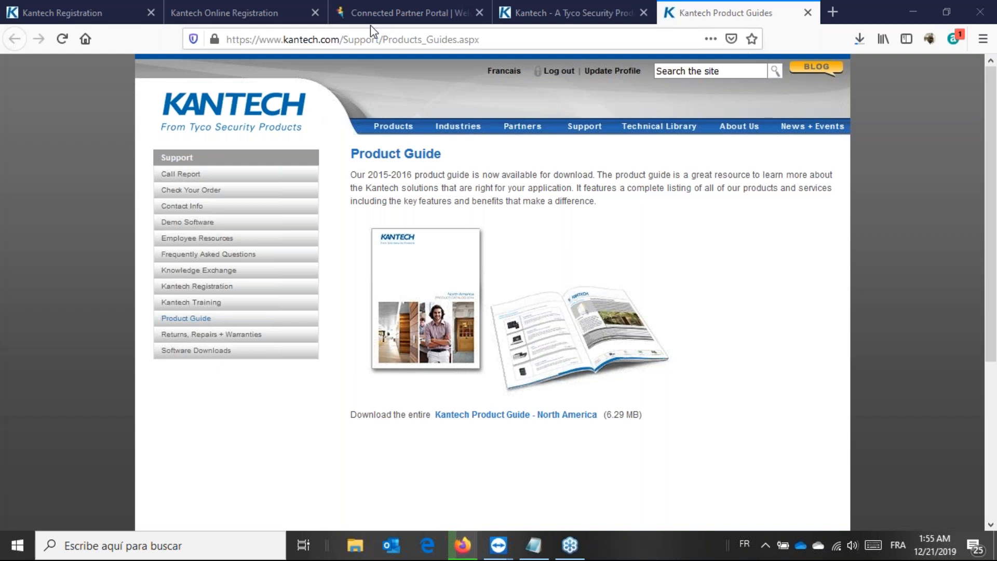
{"action": "left_click", "coordinate": [860, 39]}
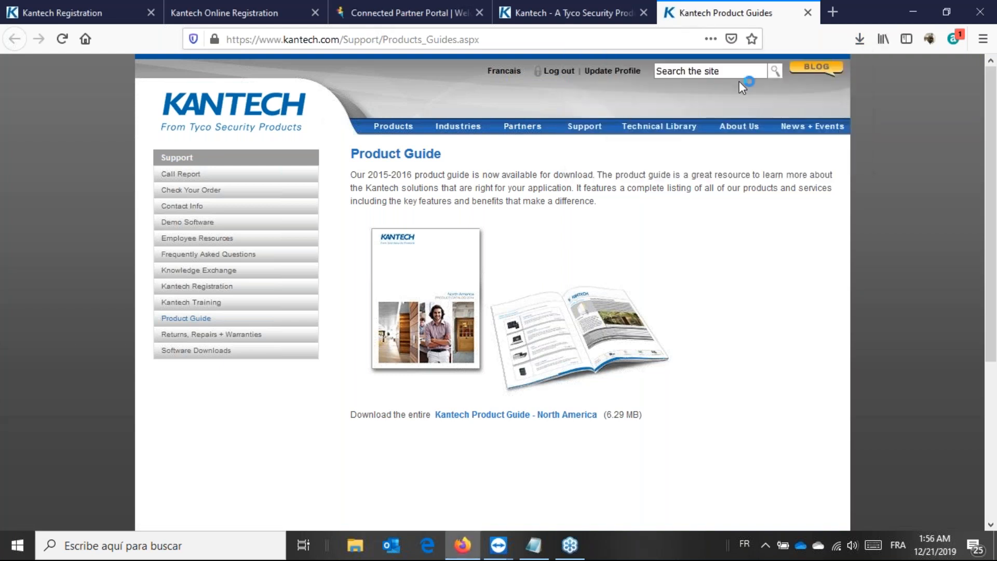
Search the North America product guide PDF for 'token' and zoom to 100% on the KAP Tokens table.
{"action": "left_click", "coordinate": [517, 414]}
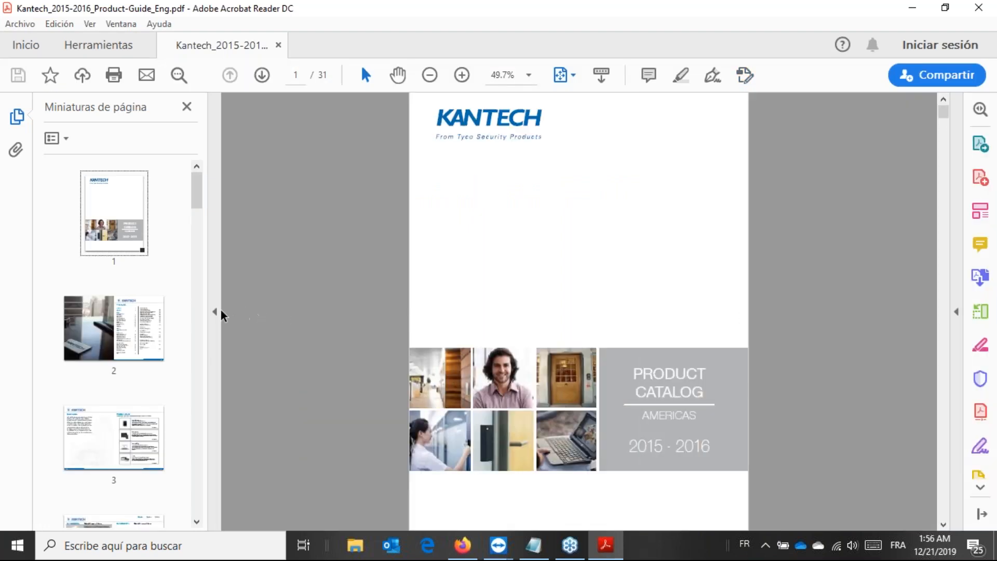
{"action": "left_click", "coordinate": [187, 106]}
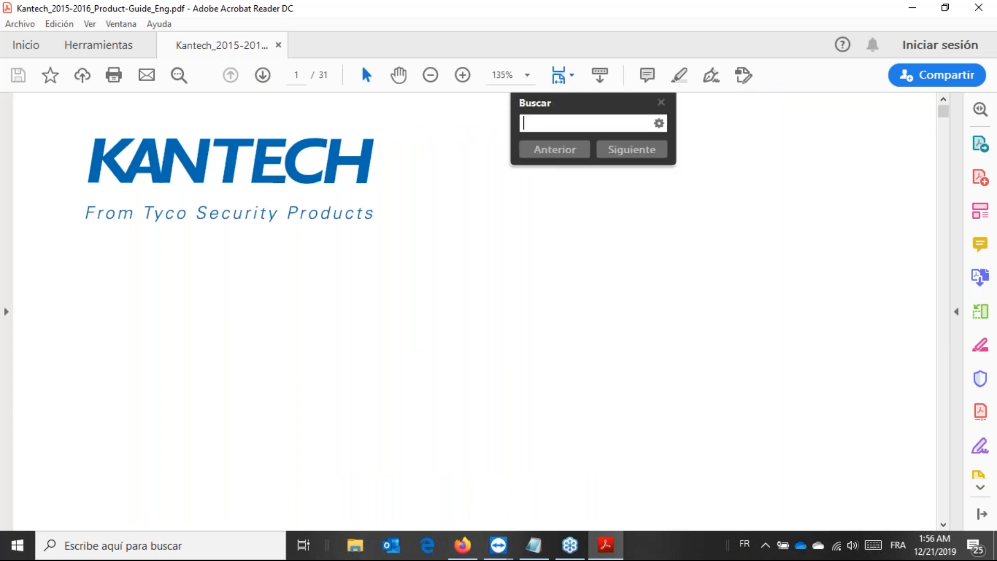
{"action": "type", "text": "token"}
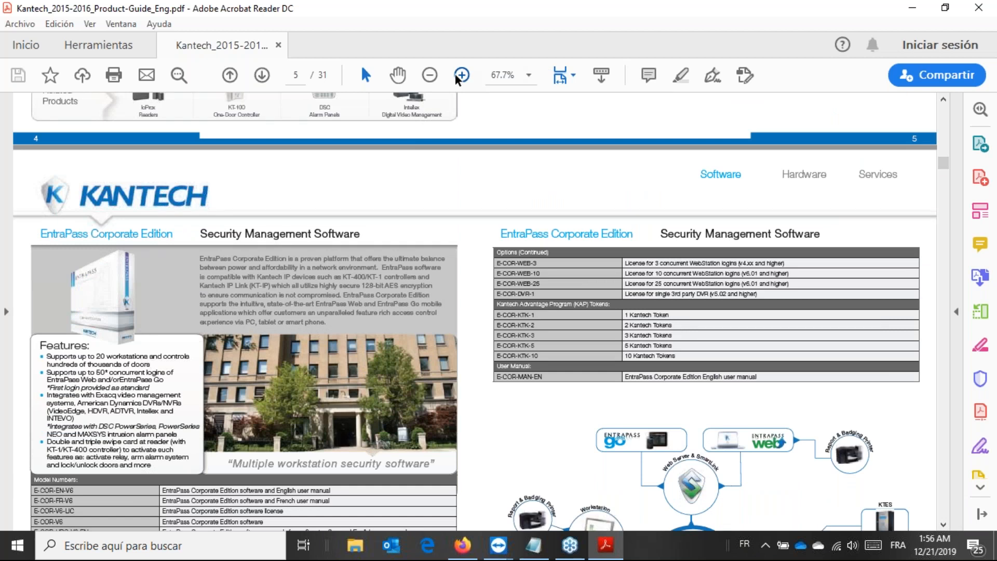
{"action": "left_click", "coordinate": [461, 75]}
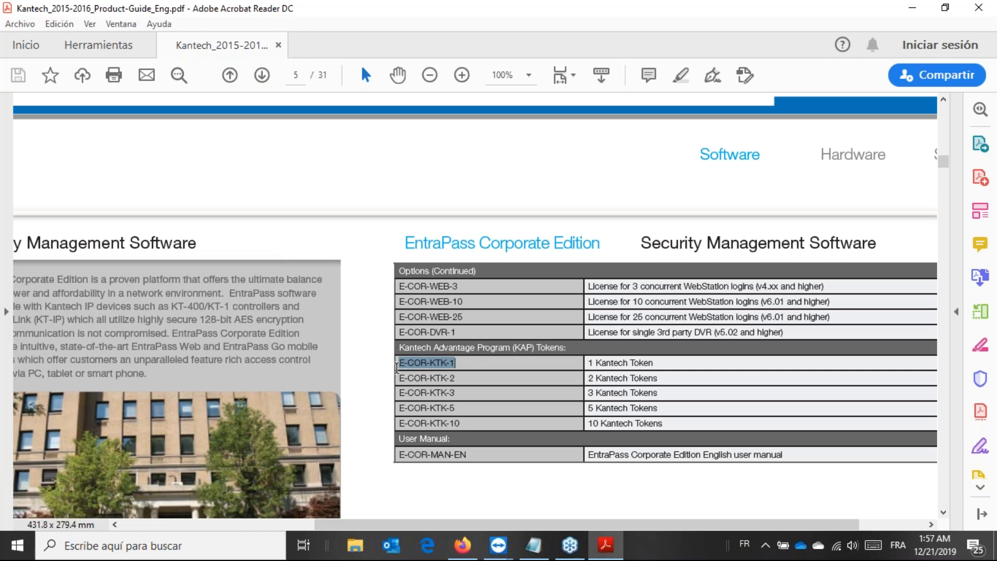
{"action": "mouse_move", "coordinate": [470, 374]}
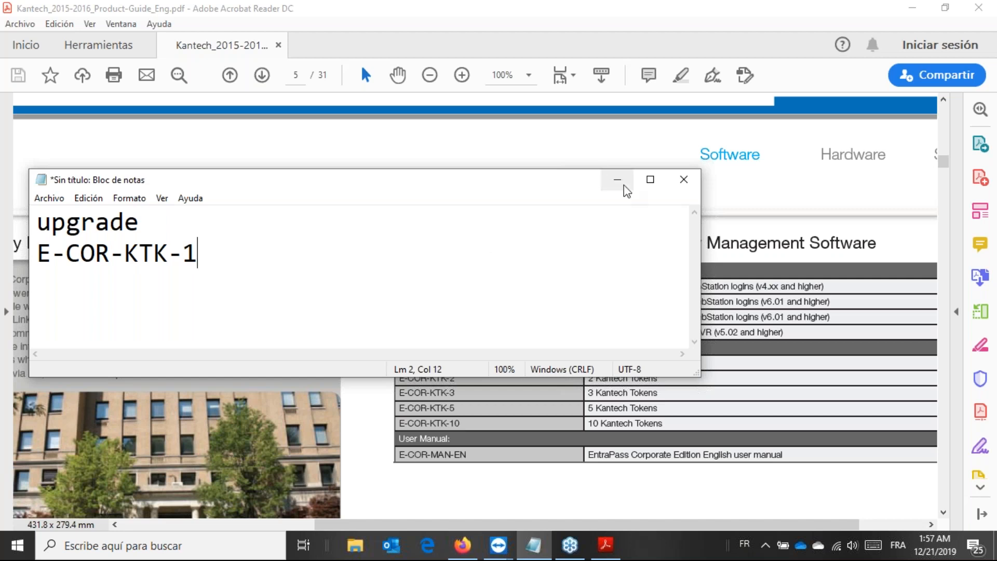
Minimize the Notepad note holding 'upgrade' and E-COR-KTK-1 to see the guide.
{"action": "left_click", "coordinate": [616, 179]}
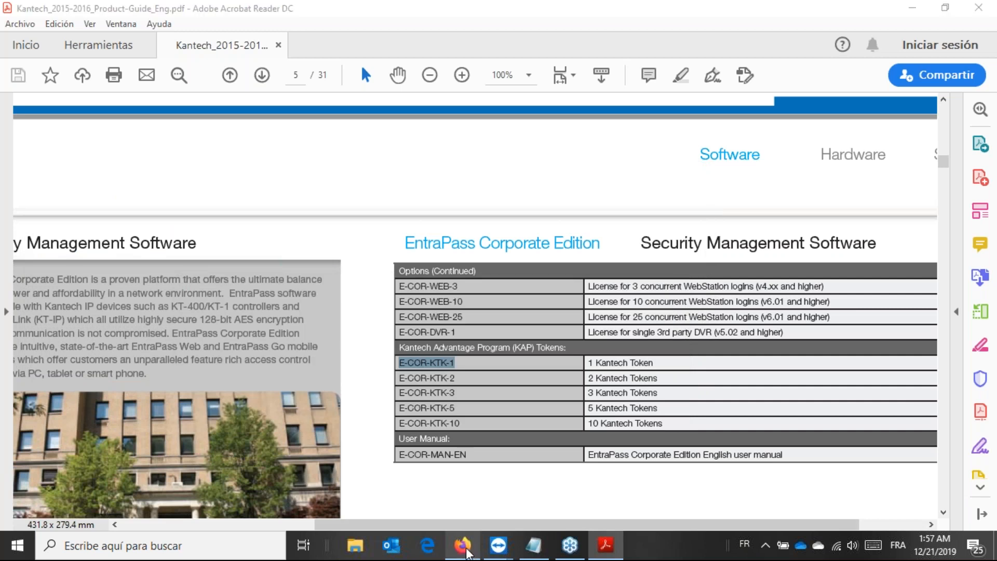
Bring Firefox forward and switch to the new Kantech online registration Entry tab.
{"action": "left_click", "coordinate": [461, 546]}
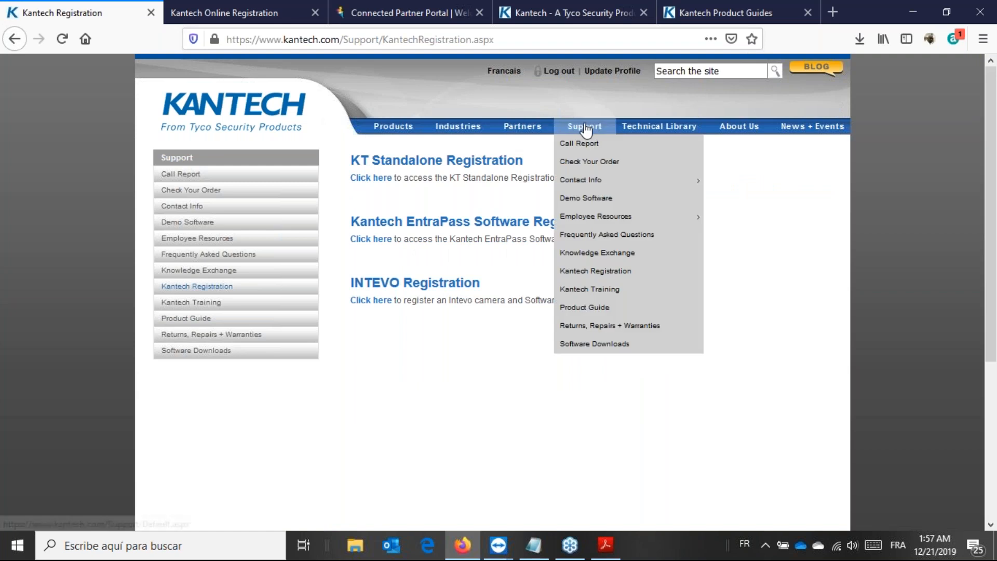
{"action": "mouse_move", "coordinate": [594, 275]}
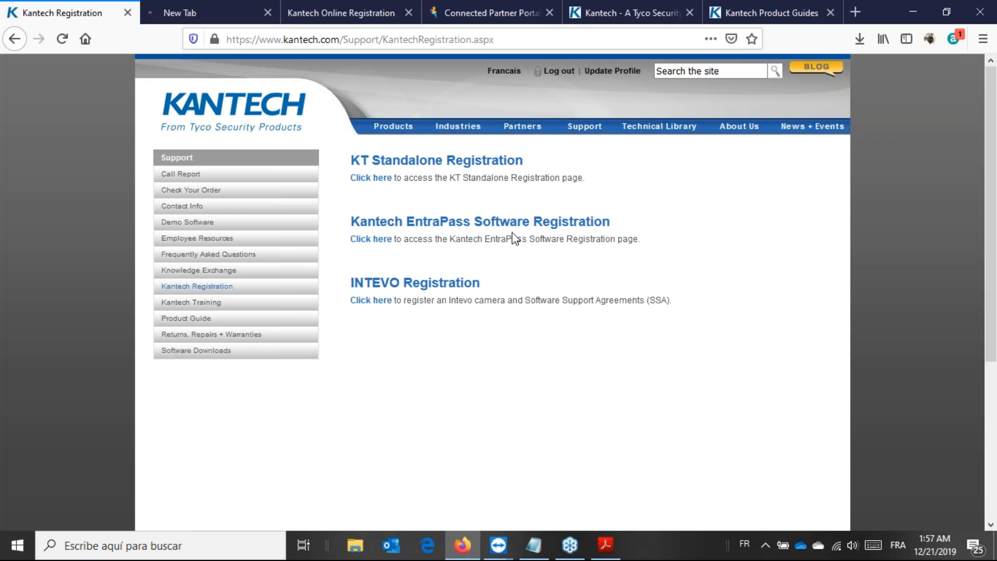
{"action": "mouse_move", "coordinate": [229, 6]}
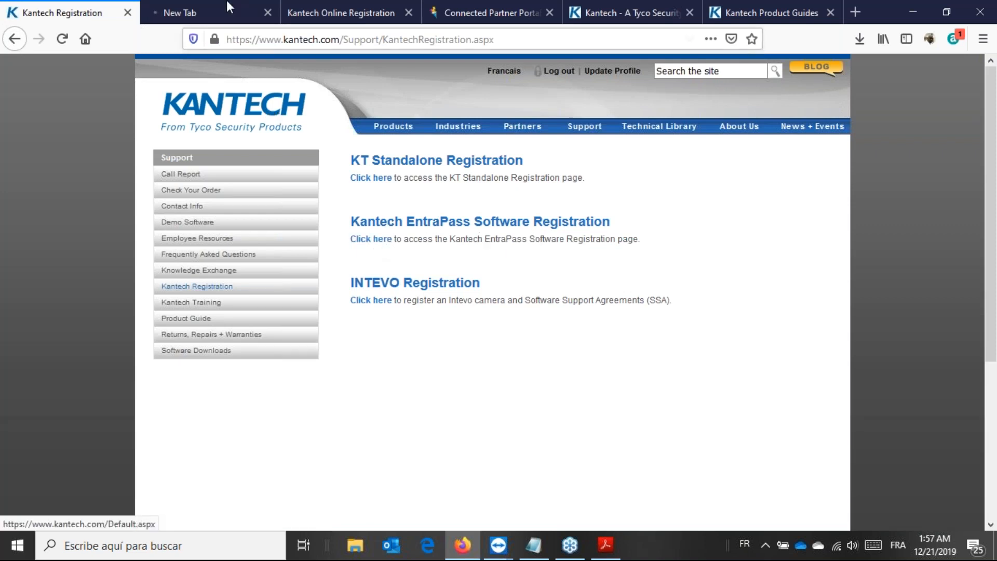
{"action": "left_click", "coordinate": [371, 178]}
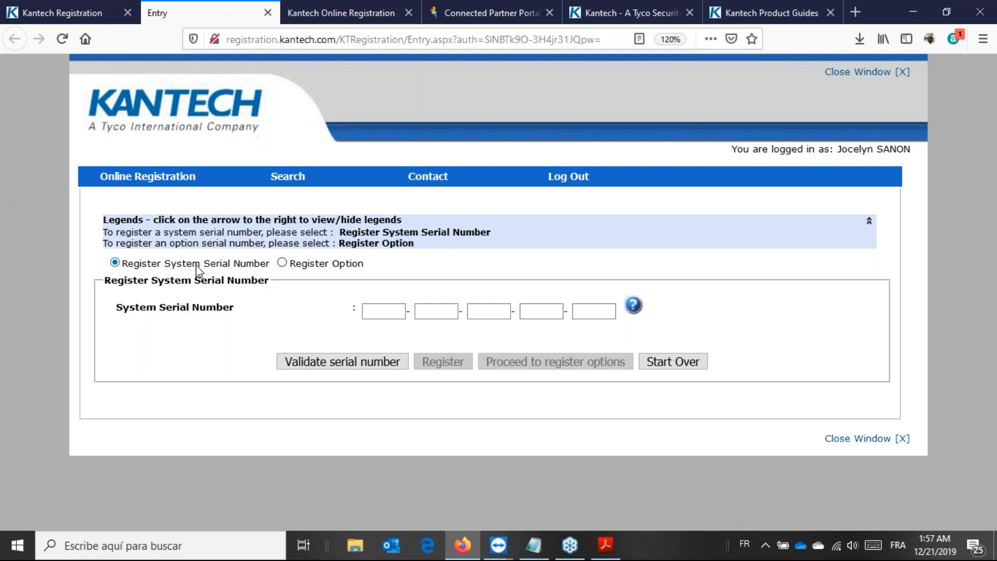
{"action": "mouse_move", "coordinate": [250, 266]}
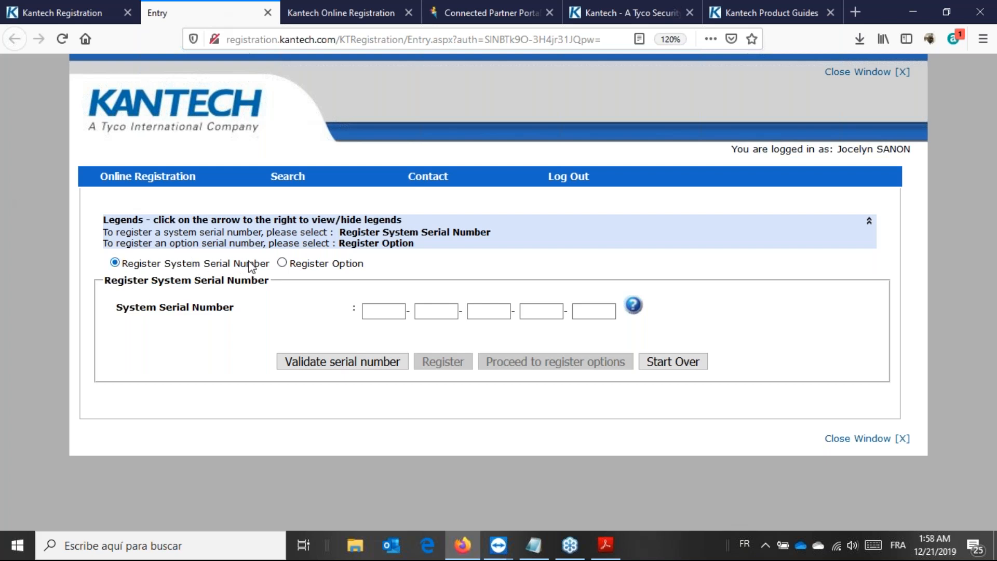
Choose Register Option on the registration form, then return to the EntraPass Registration window.
{"action": "left_click", "coordinate": [282, 263]}
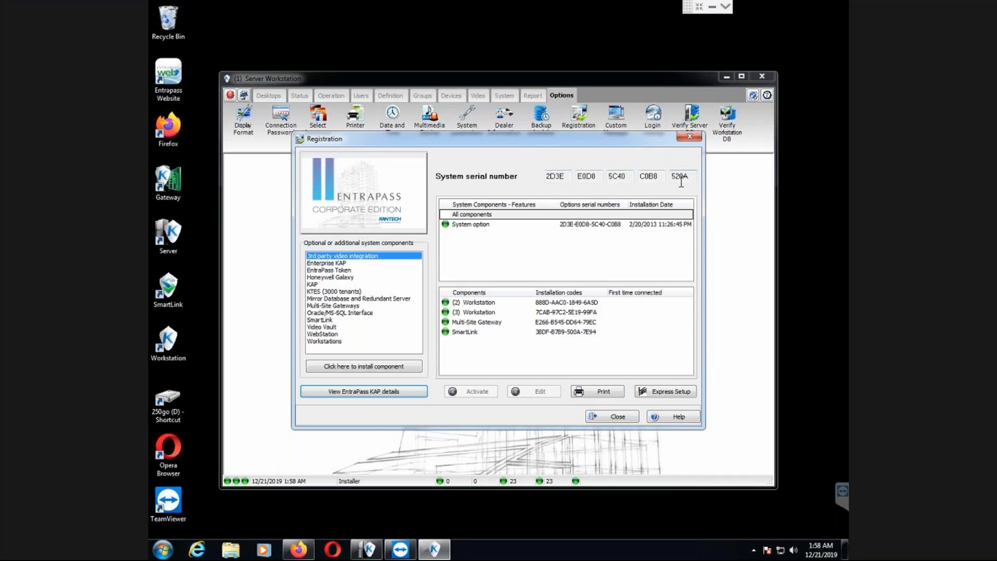
{"action": "mouse_move", "coordinate": [614, 180]}
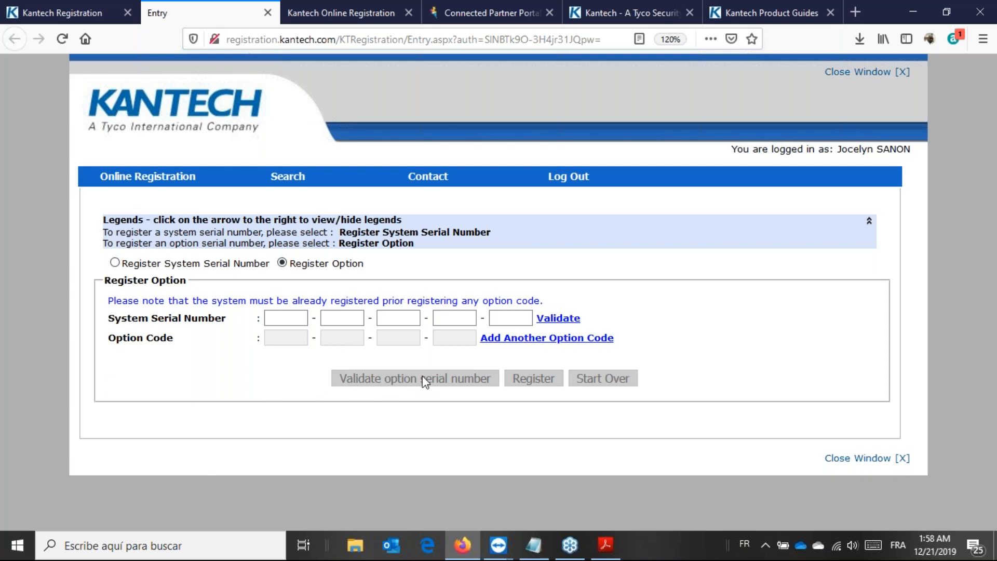
{"action": "mouse_move", "coordinate": [550, 382]}
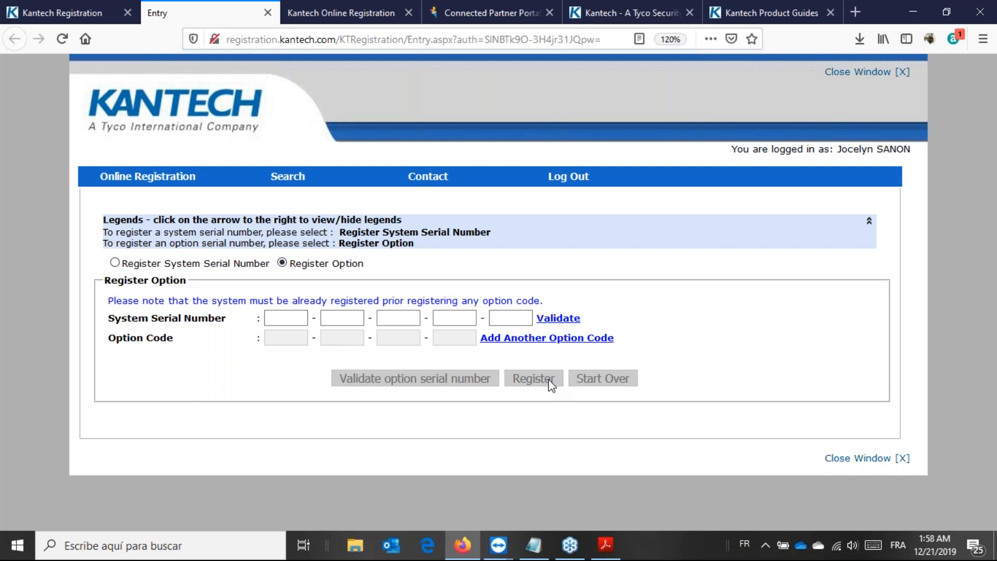
{"action": "left_click", "coordinate": [286, 318]}
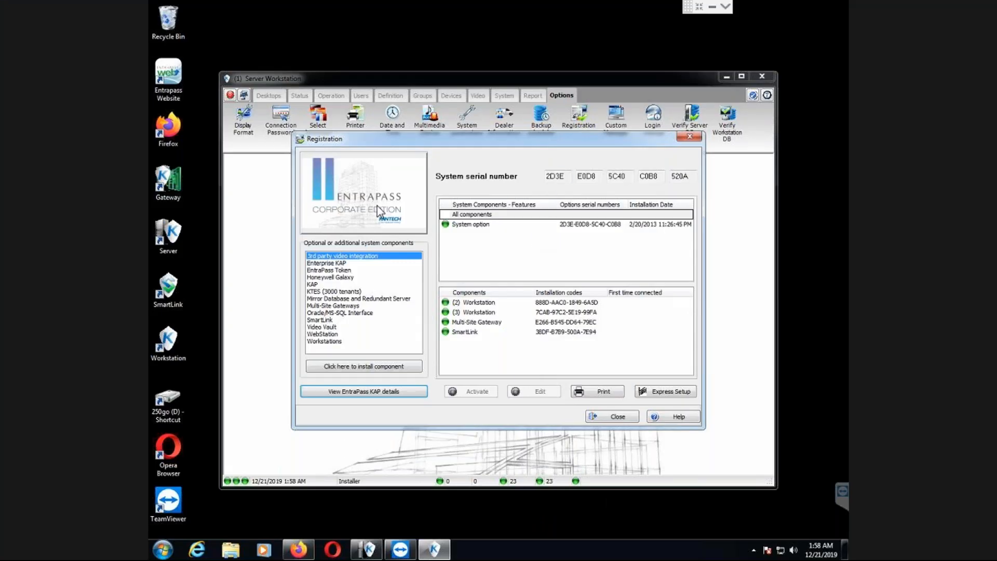
{"action": "mouse_move", "coordinate": [340, 315]}
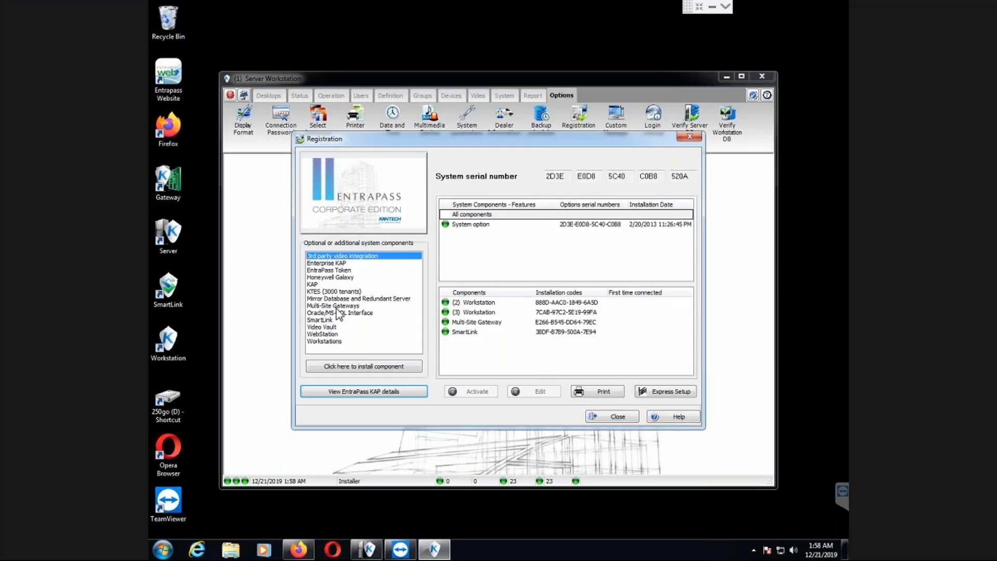
{"action": "mouse_move", "coordinate": [318, 290]}
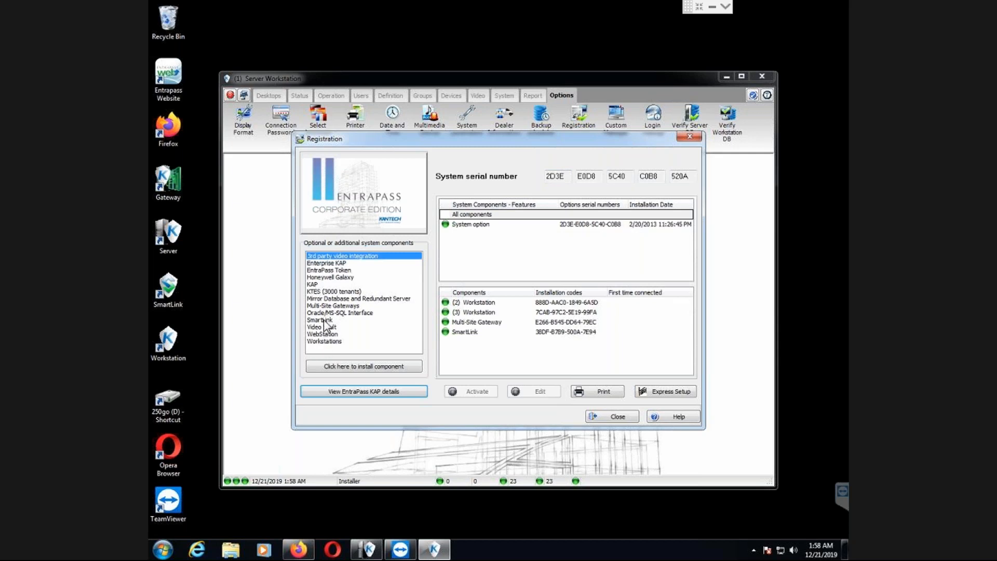
{"action": "mouse_move", "coordinate": [312, 275]}
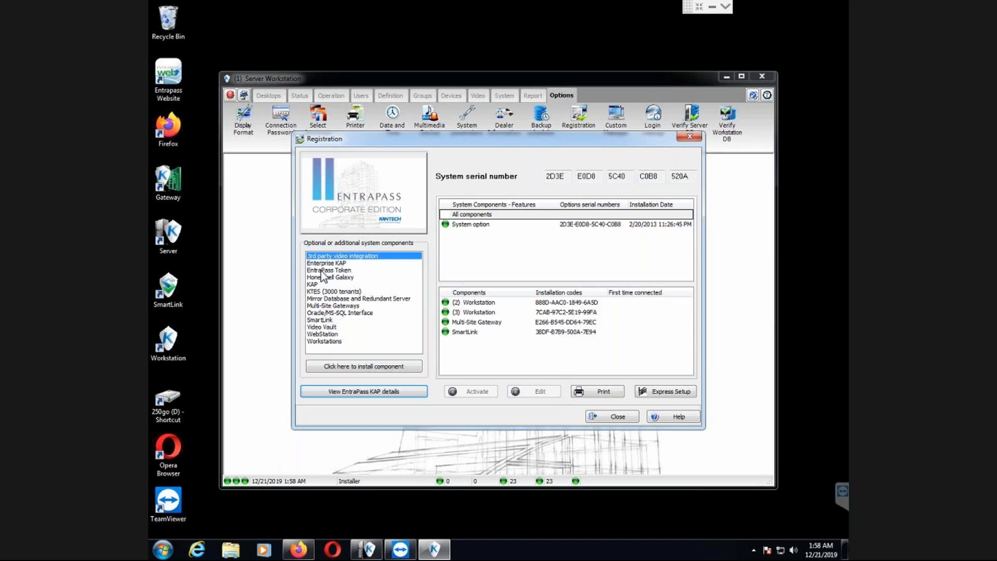
Select EntraPass Token among optional components and start installing it.
{"action": "left_click", "coordinate": [329, 271]}
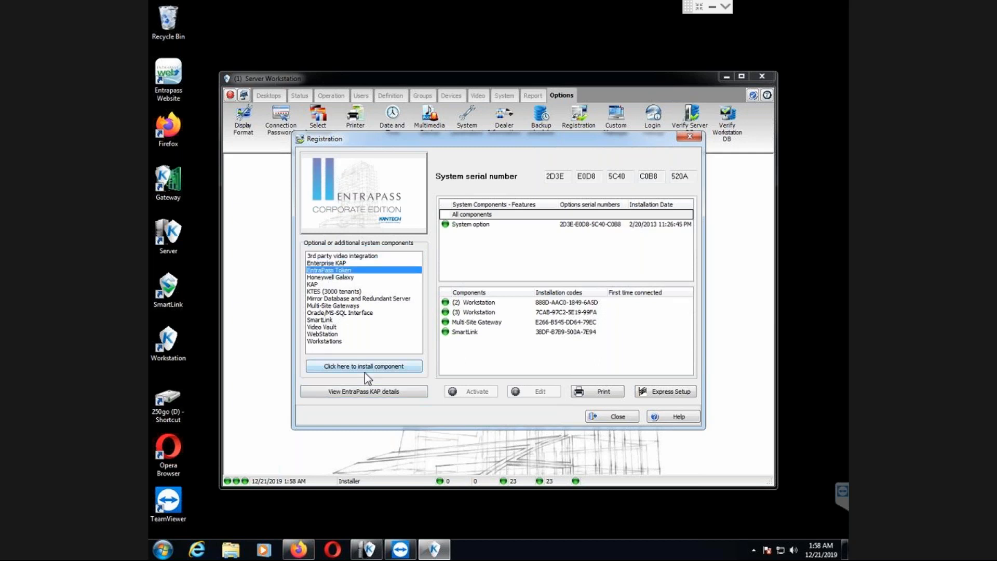
{"action": "left_click", "coordinate": [364, 367]}
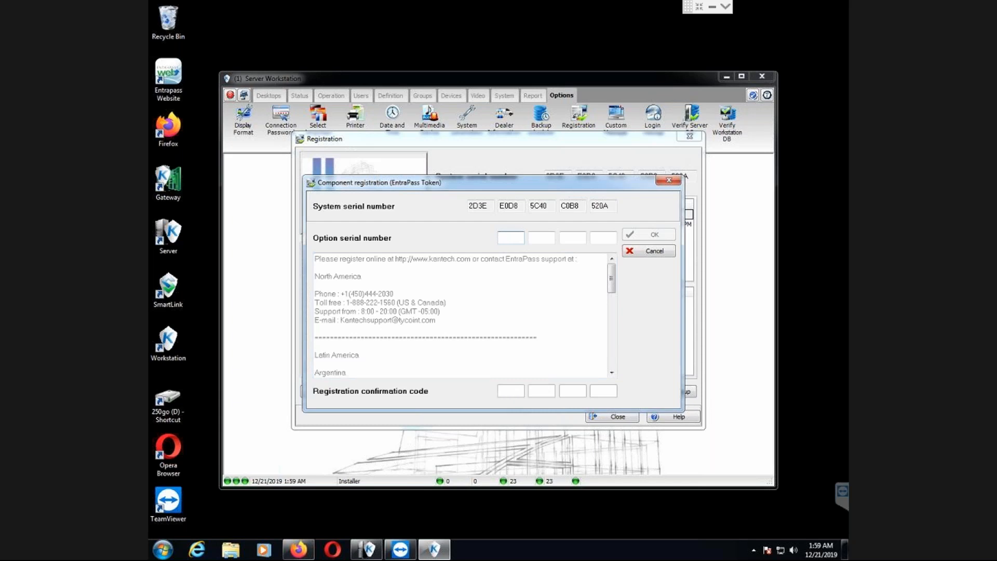
{"action": "mouse_move", "coordinate": [667, 240]}
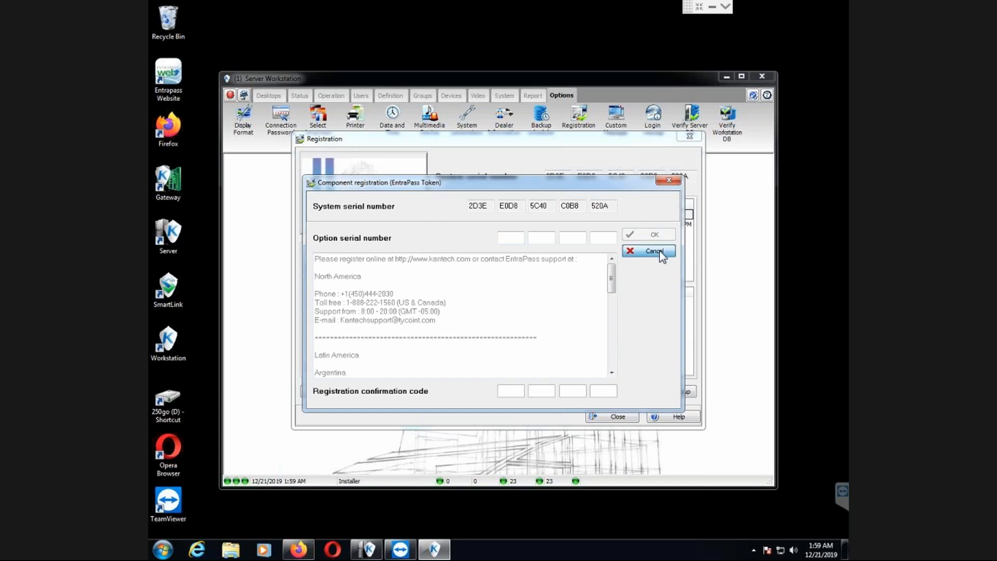
Cancel token registration and attempt the KAP install, dismissing the 0-of-1 tokens error.
{"action": "left_click", "coordinate": [647, 250]}
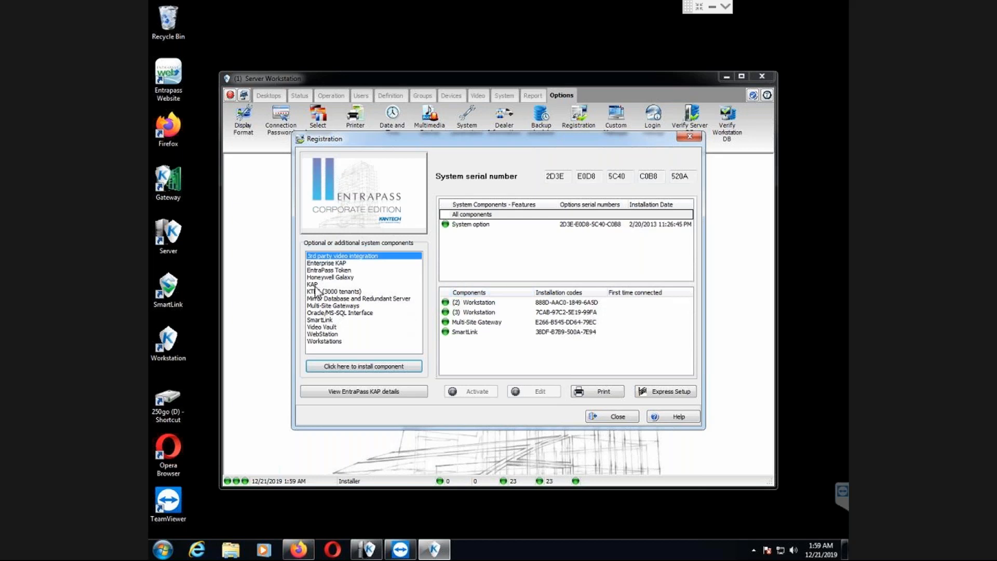
{"action": "left_click", "coordinate": [313, 285]}
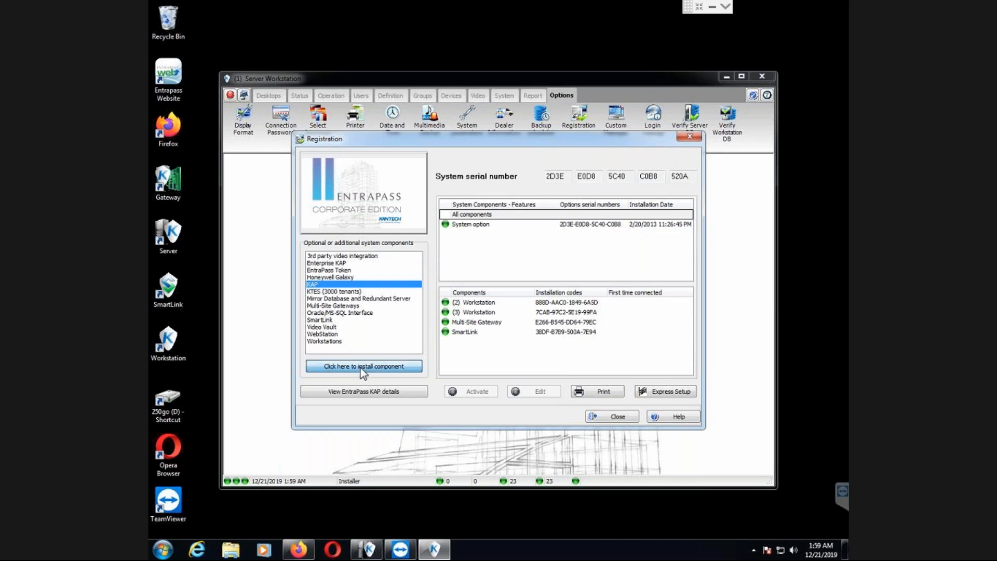
{"action": "left_click", "coordinate": [364, 366]}
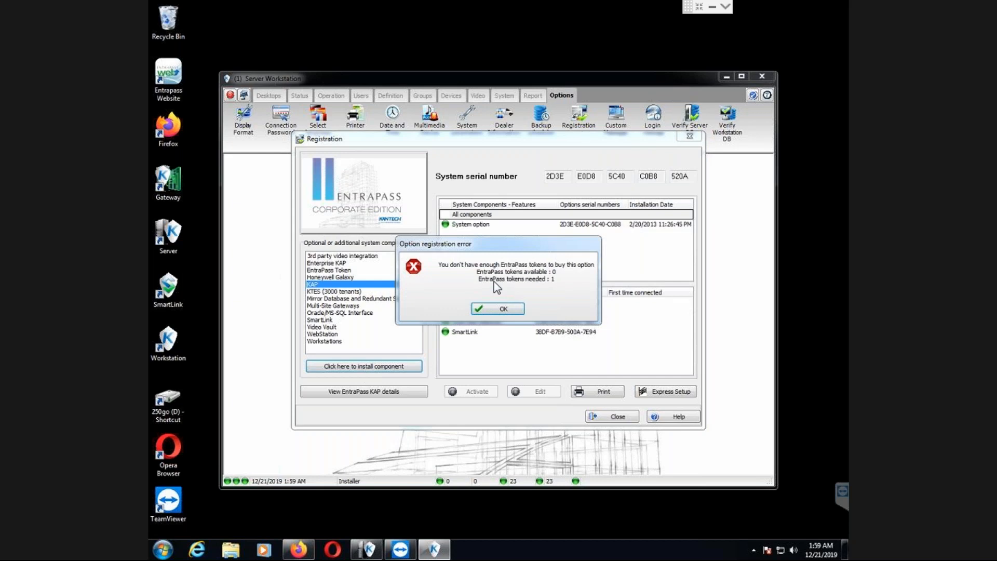
{"action": "mouse_move", "coordinate": [465, 276]}
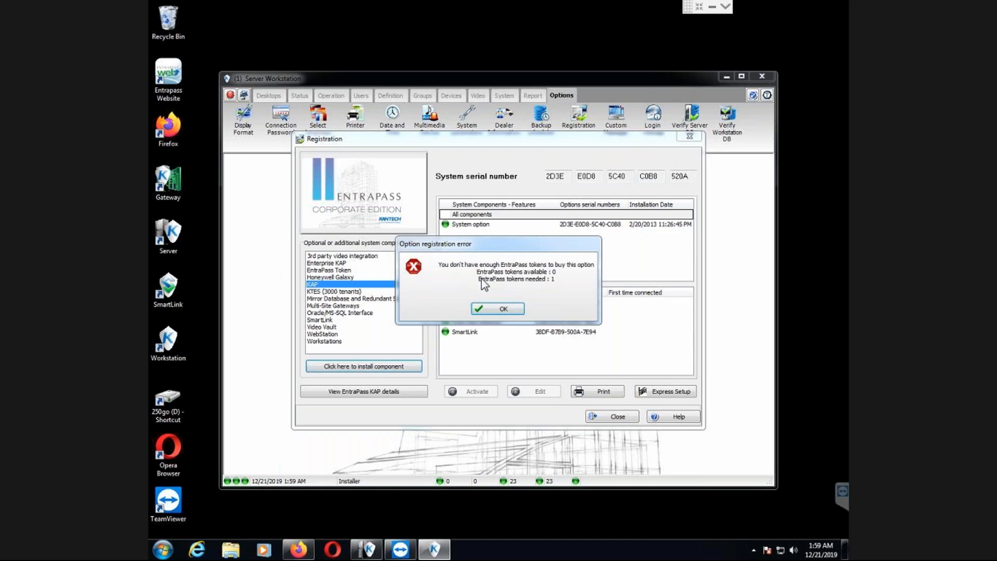
{"action": "mouse_move", "coordinate": [554, 279]}
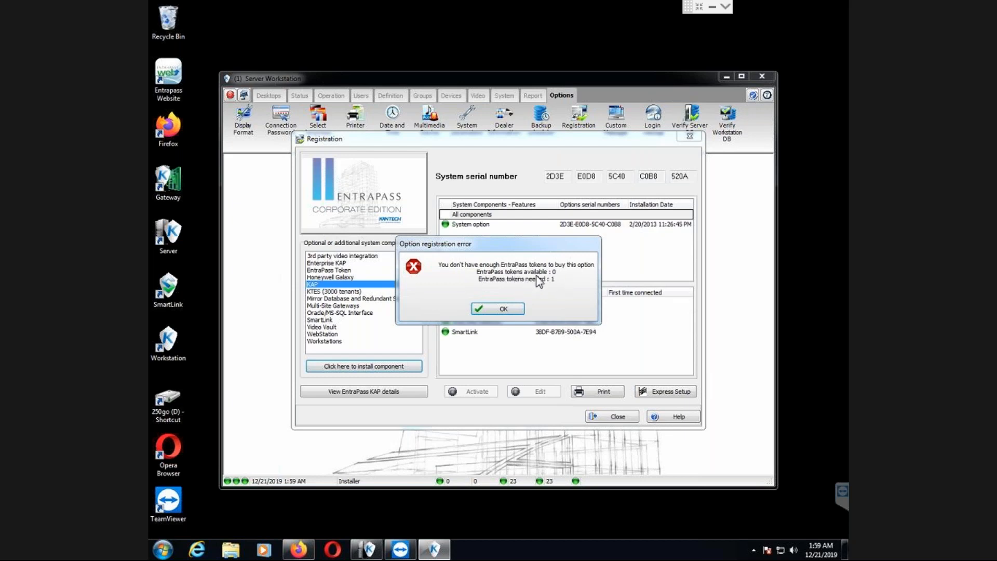
{"action": "left_click", "coordinate": [497, 309]}
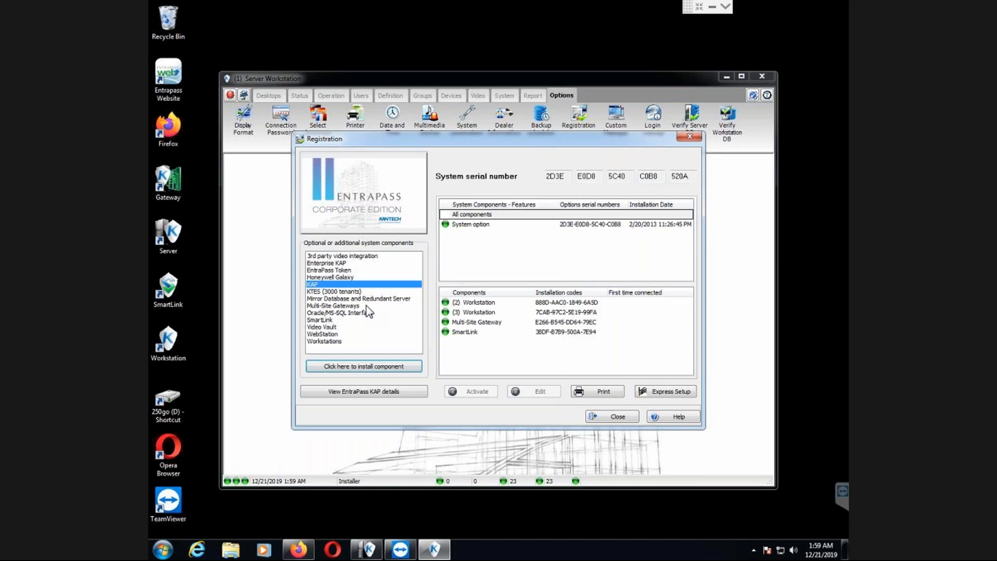
{"action": "mouse_move", "coordinate": [315, 299]}
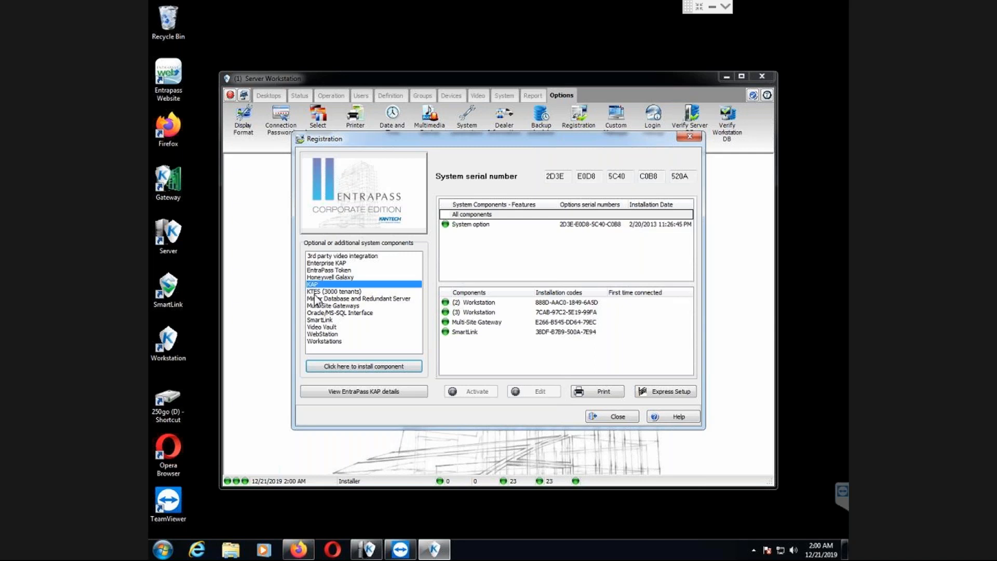
{"action": "mouse_move", "coordinate": [380, 64]}
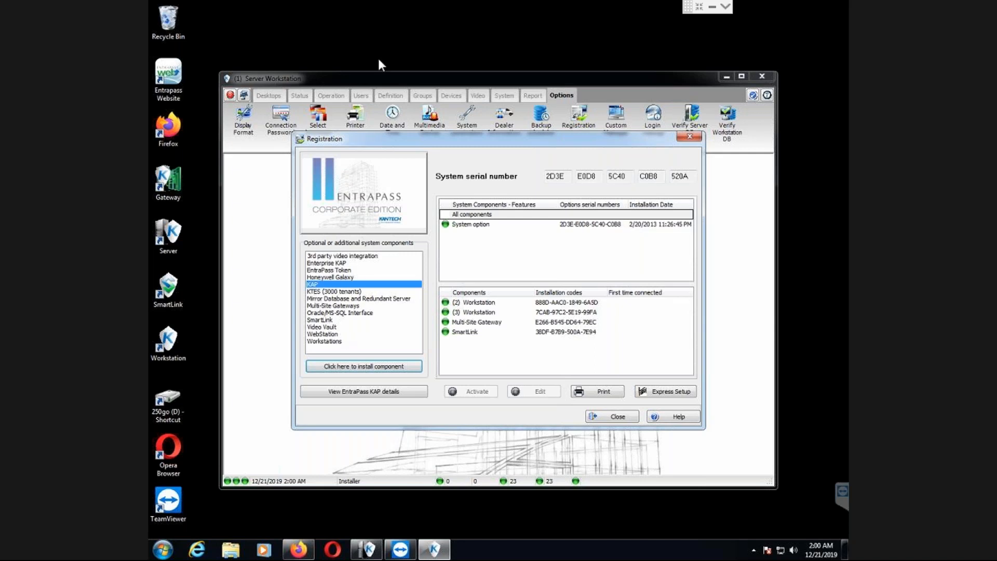
{"action": "mouse_move", "coordinate": [372, 39]}
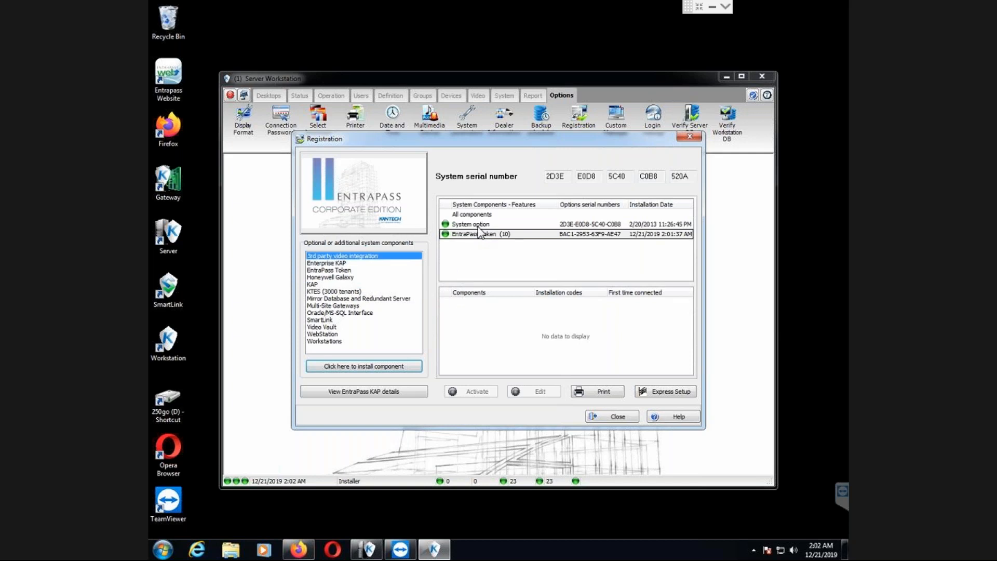
Inspect the new EntraPass Token (10) entry, then reselect KAP.
{"action": "left_click", "coordinate": [479, 234]}
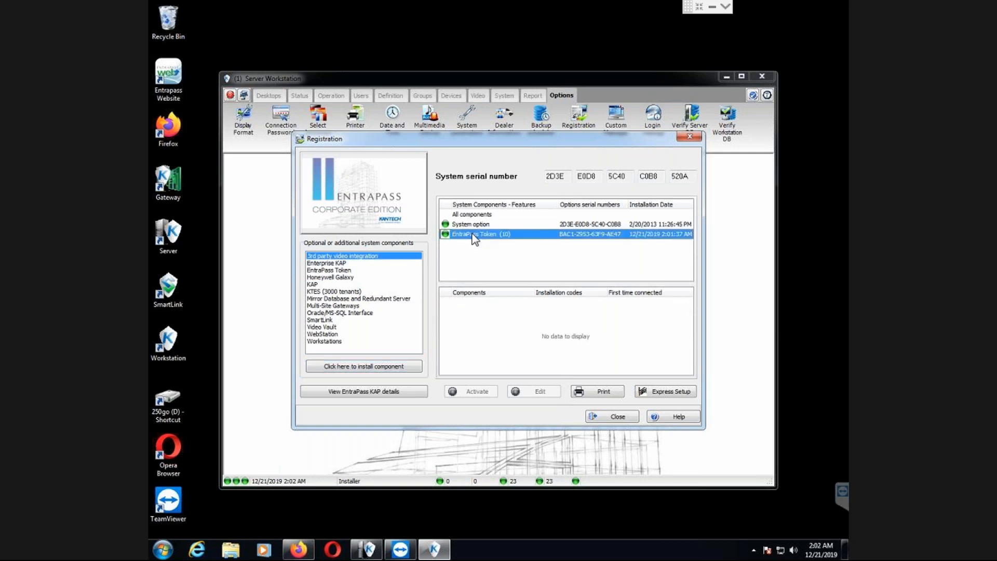
{"action": "mouse_move", "coordinate": [463, 271]}
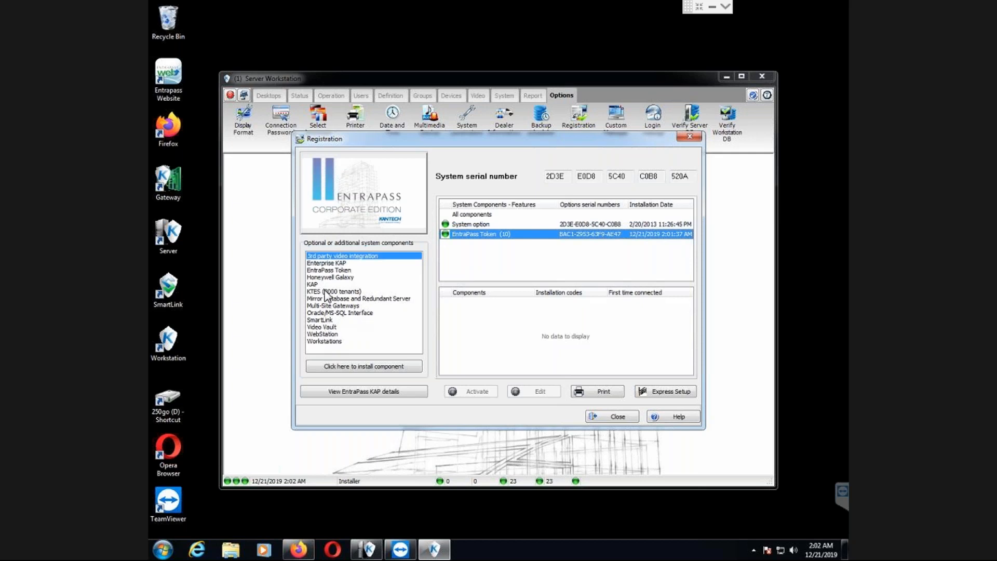
{"action": "left_click", "coordinate": [312, 283]}
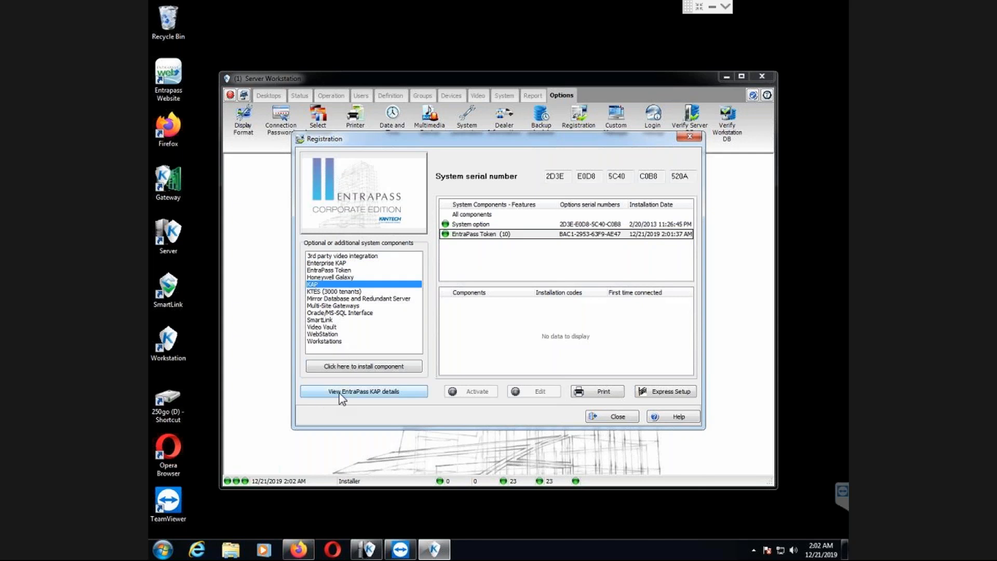
{"action": "left_click", "coordinate": [364, 392]}
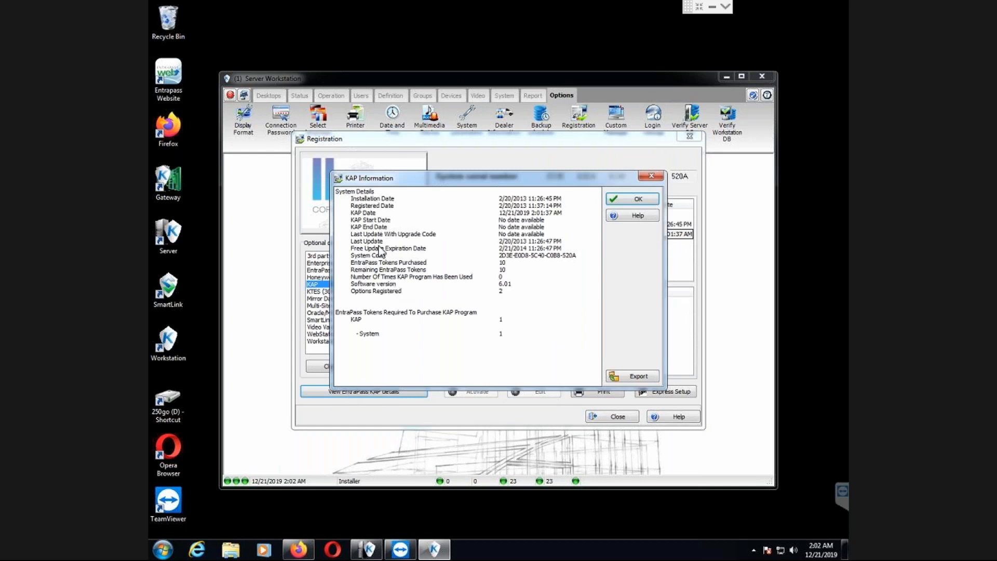
{"action": "left_click", "coordinate": [390, 248]}
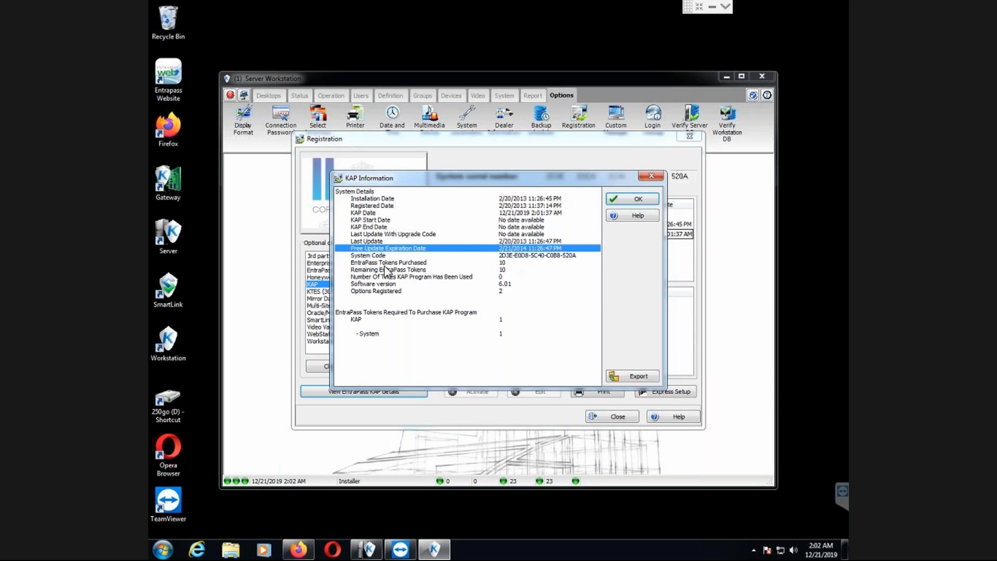
{"action": "left_click", "coordinate": [389, 262]}
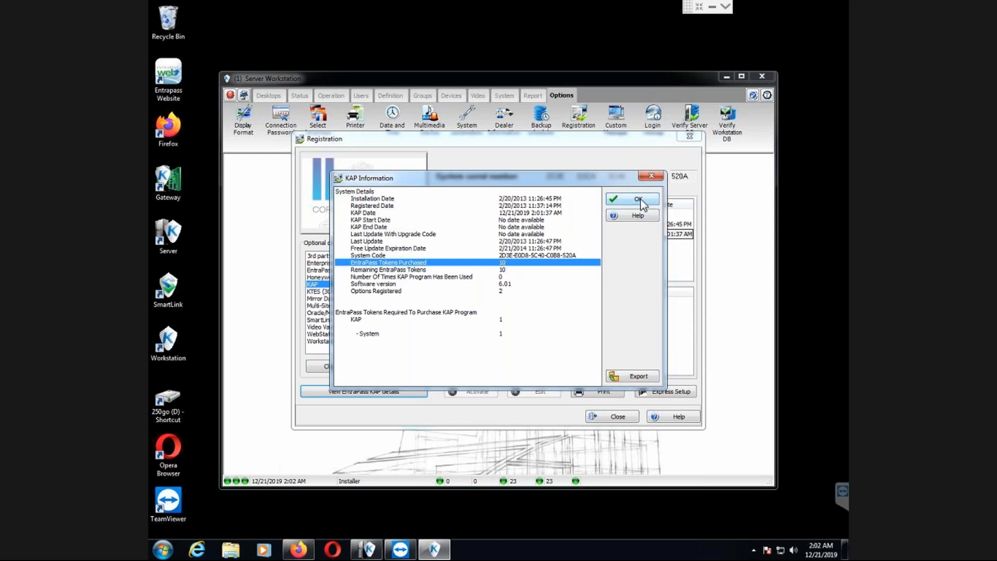
{"action": "left_click", "coordinate": [630, 200]}
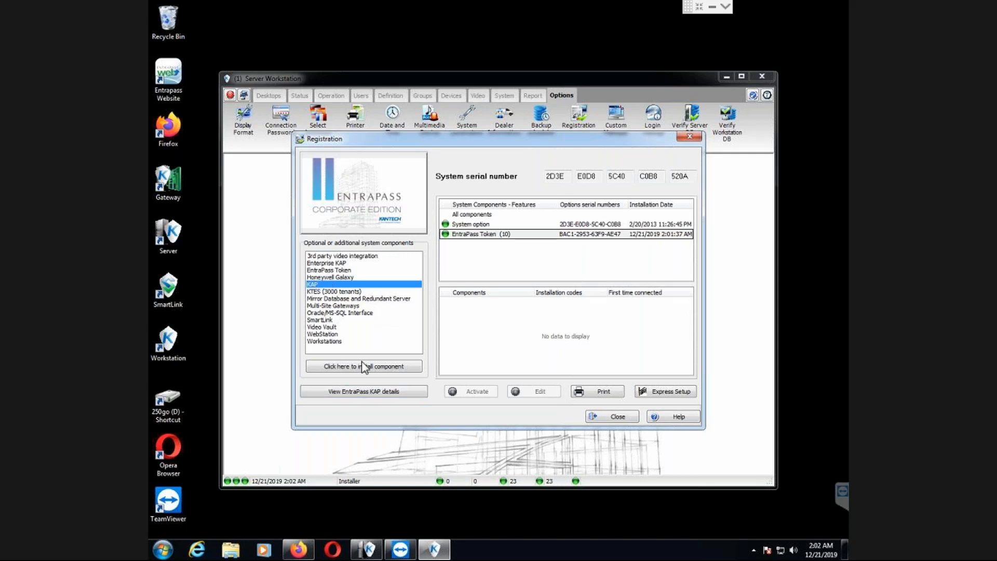
Install KAP by spending 1 of 10 tokens and close the Registration window.
{"action": "left_click", "coordinate": [363, 366]}
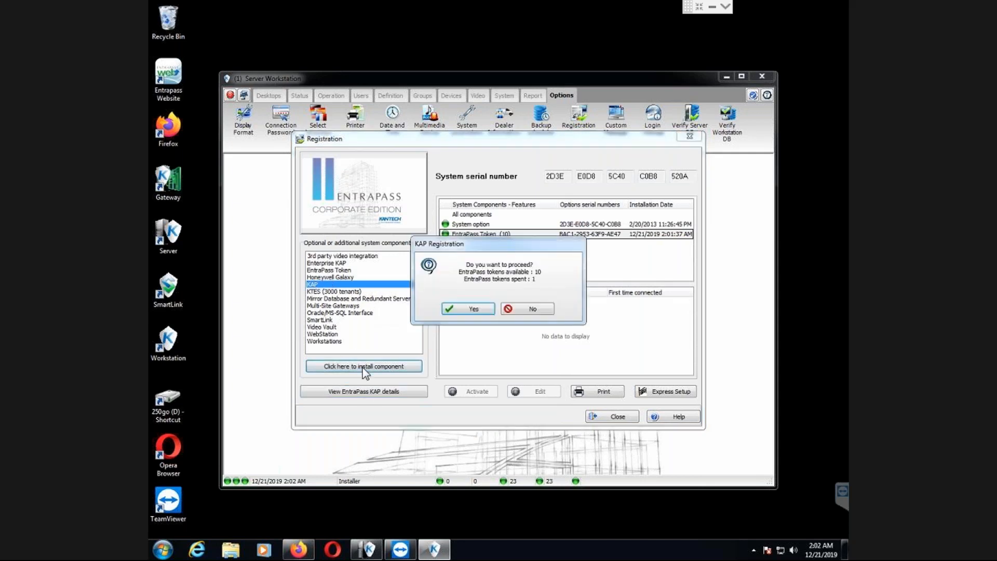
{"action": "mouse_move", "coordinate": [522, 279]}
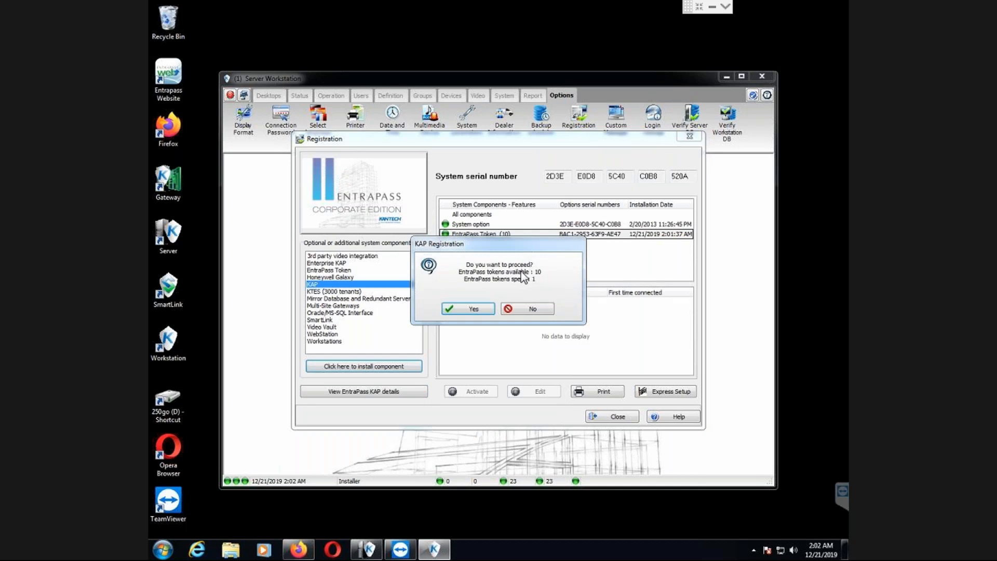
{"action": "mouse_move", "coordinate": [501, 285]}
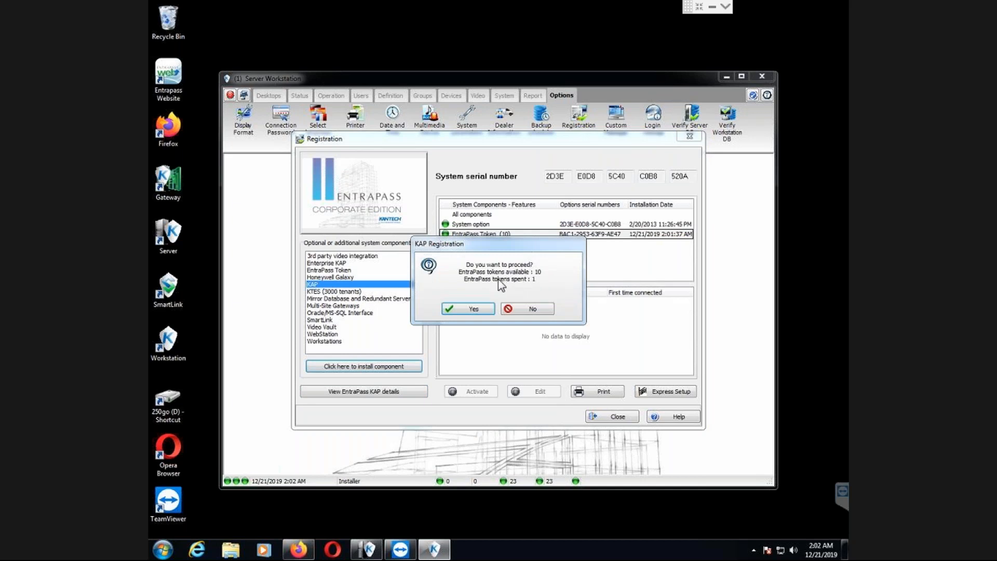
{"action": "mouse_move", "coordinate": [501, 288]}
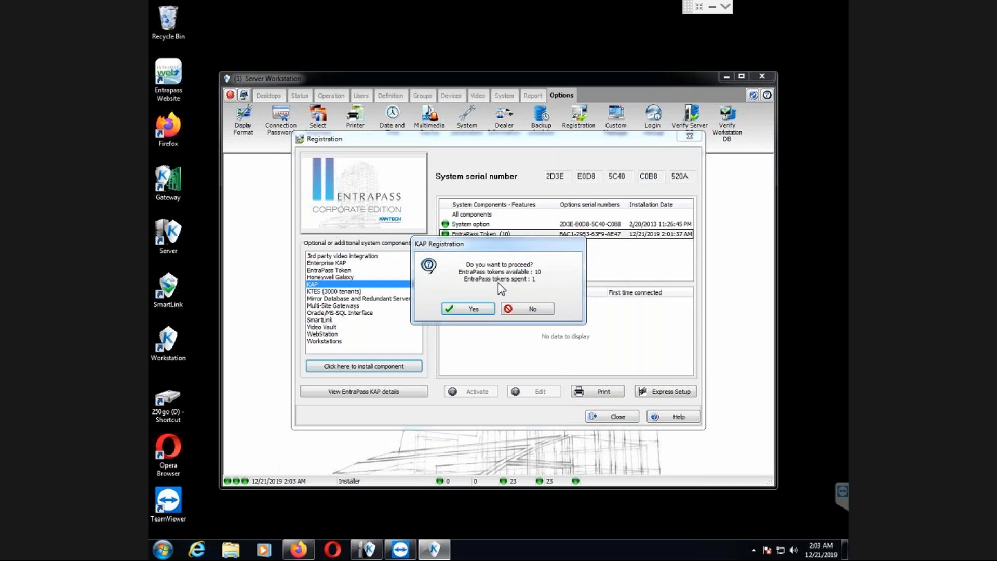
{"action": "left_click", "coordinate": [466, 308]}
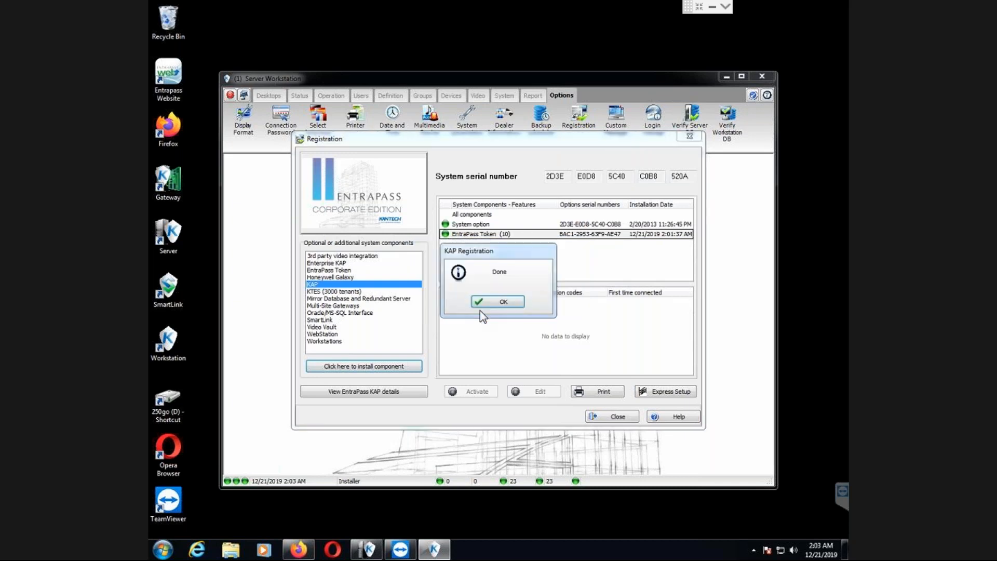
{"action": "left_click", "coordinate": [496, 301]}
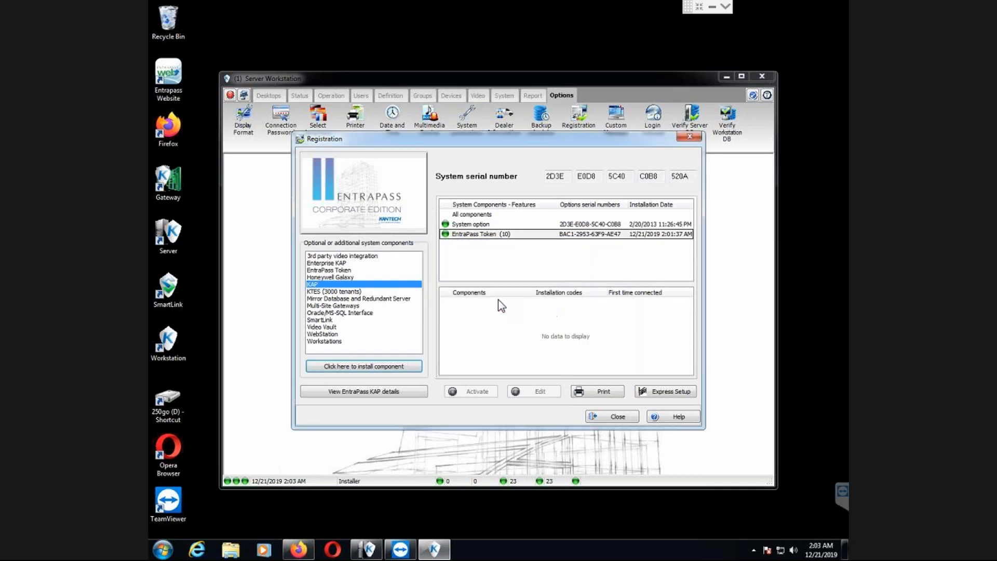
{"action": "left_click", "coordinate": [610, 416]}
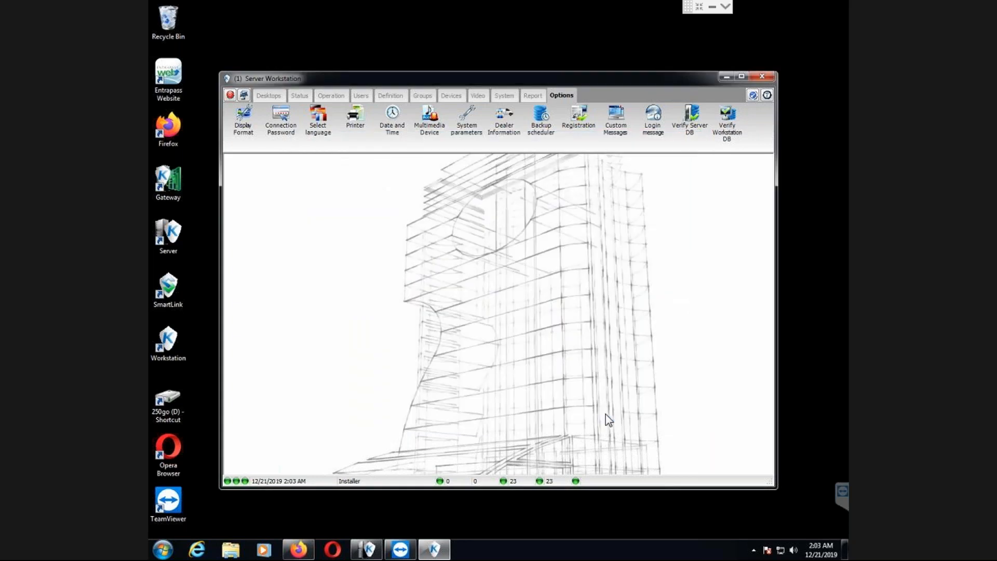
{"action": "left_click", "coordinate": [753, 95]}
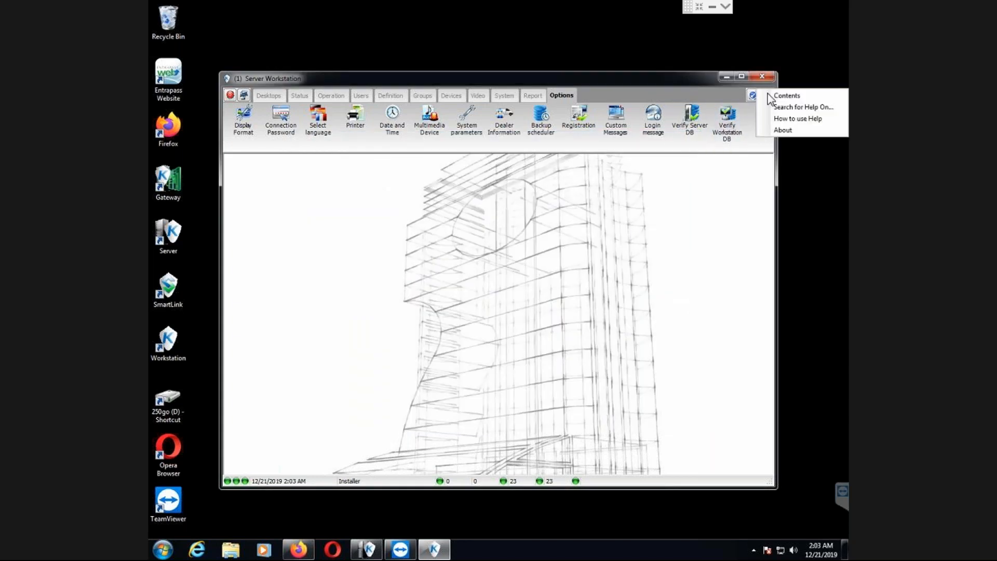
{"action": "left_click", "coordinate": [782, 130]}
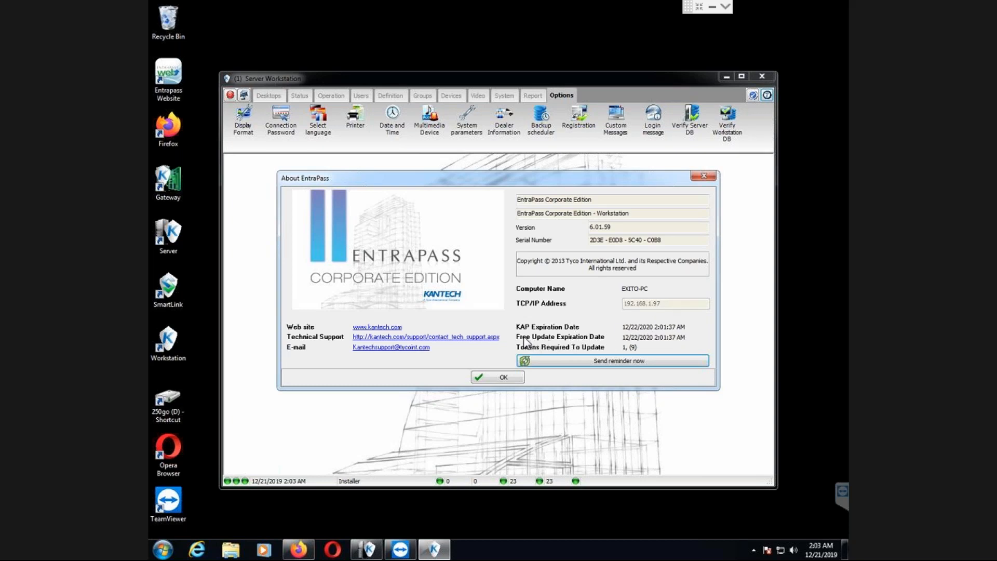
{"action": "mouse_move", "coordinate": [645, 344]}
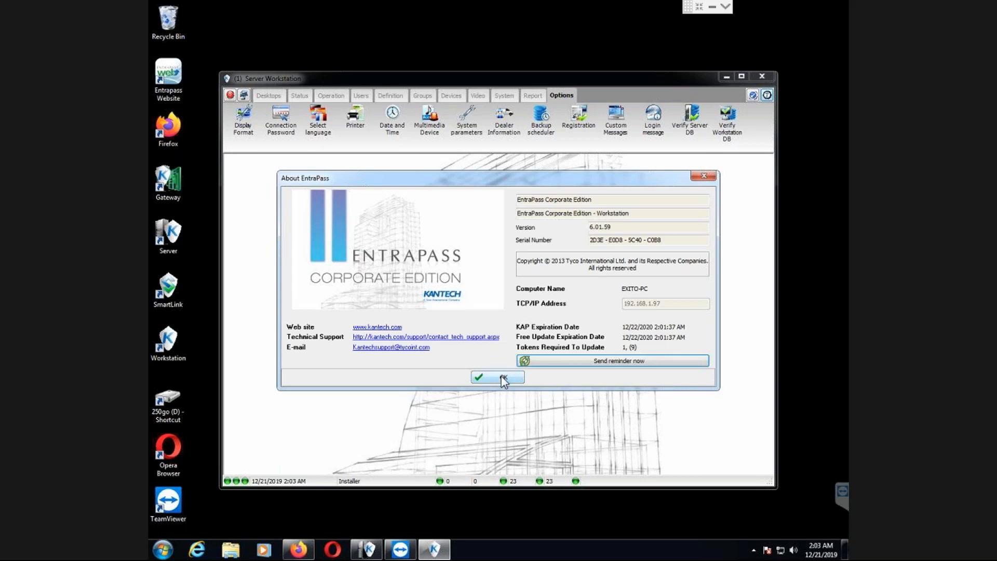
{"action": "left_click", "coordinate": [496, 378]}
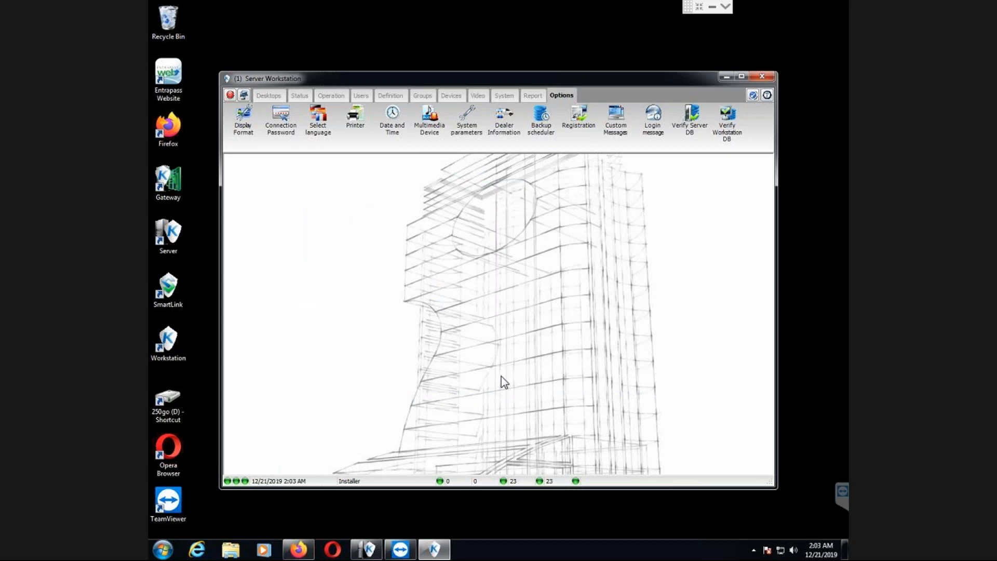
{"action": "mouse_move", "coordinate": [421, 426]}
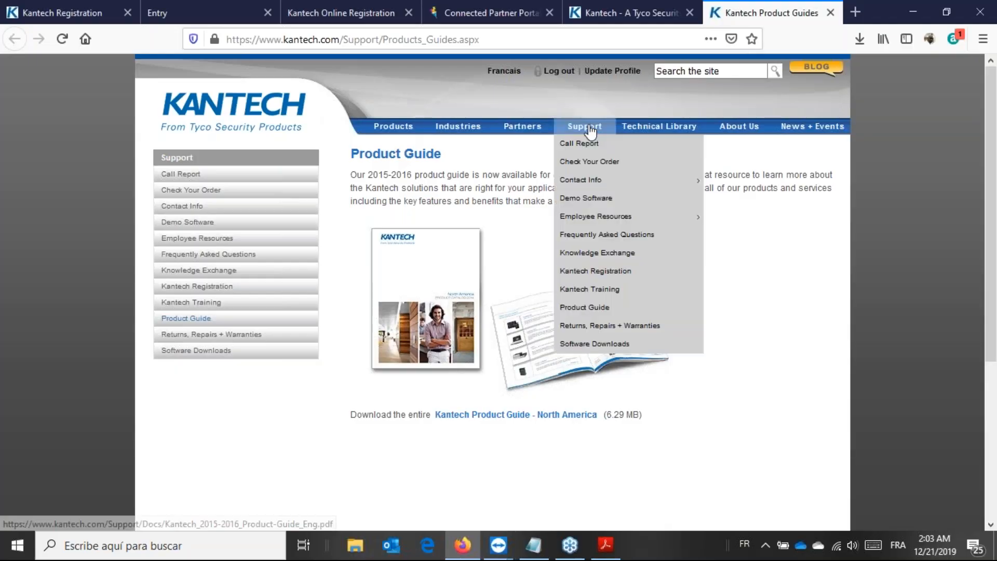
Show the Corporate Edition downloads list, newest E-CORPORATE-EDITION-08.10.78.
{"action": "left_click", "coordinate": [593, 344]}
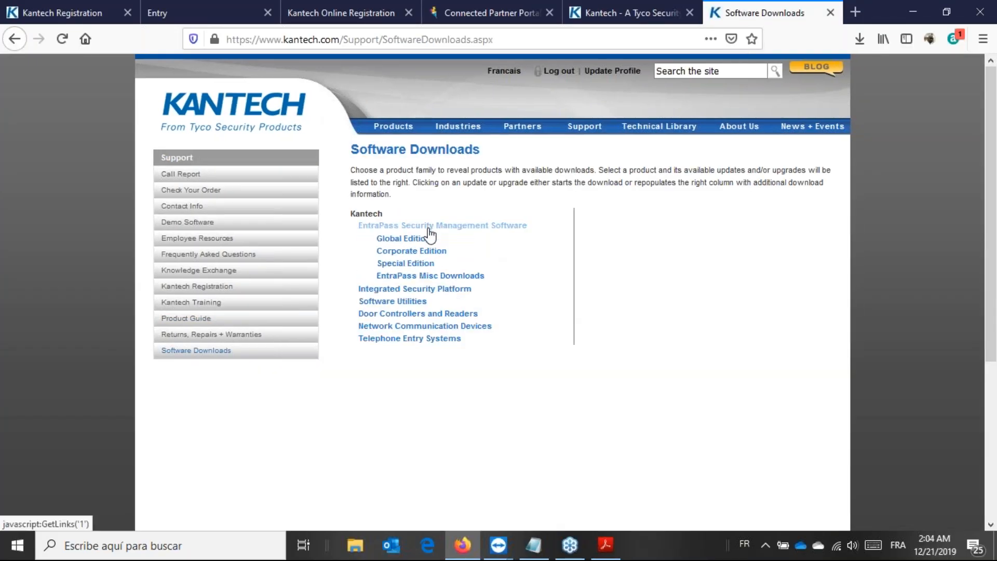
{"action": "left_click", "coordinate": [411, 251]}
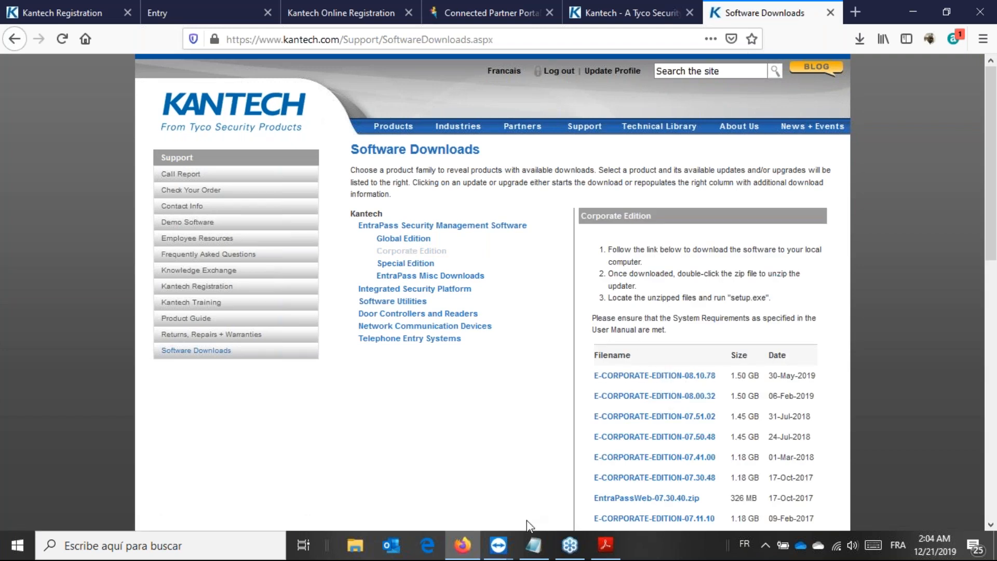
Replace the note's text with upgrade versions 6.01, 6.05, 7.00 and 8.10.
{"action": "type", "text": "E-COR-KTK-1"}
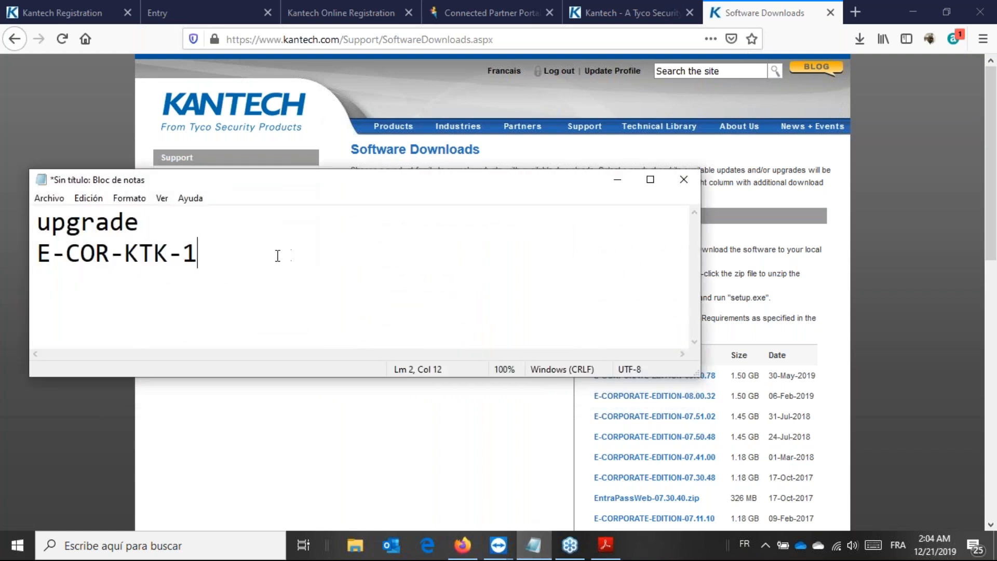
{"action": "key", "text": "ctrl+a"}
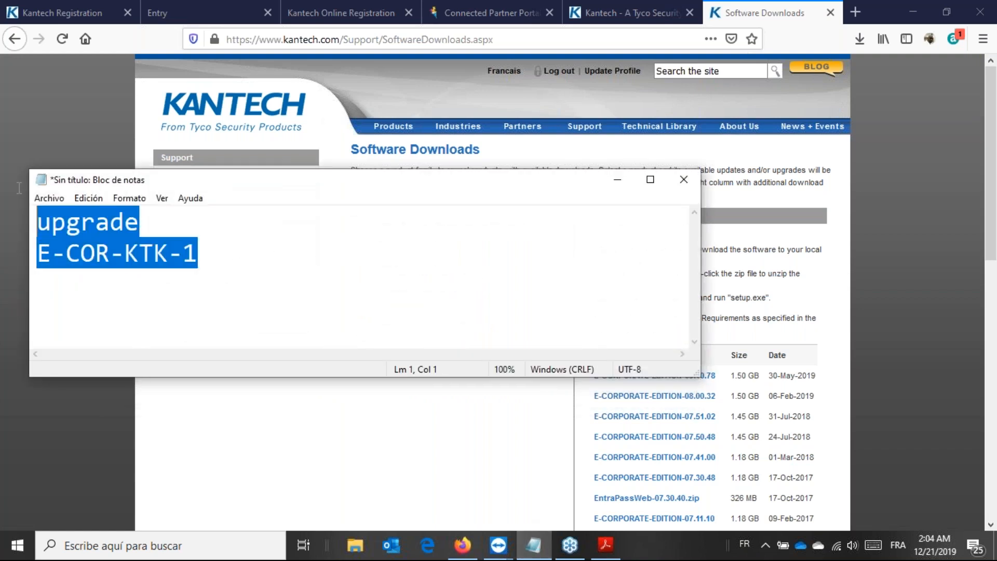
{"action": "type", "text": "6.0"}
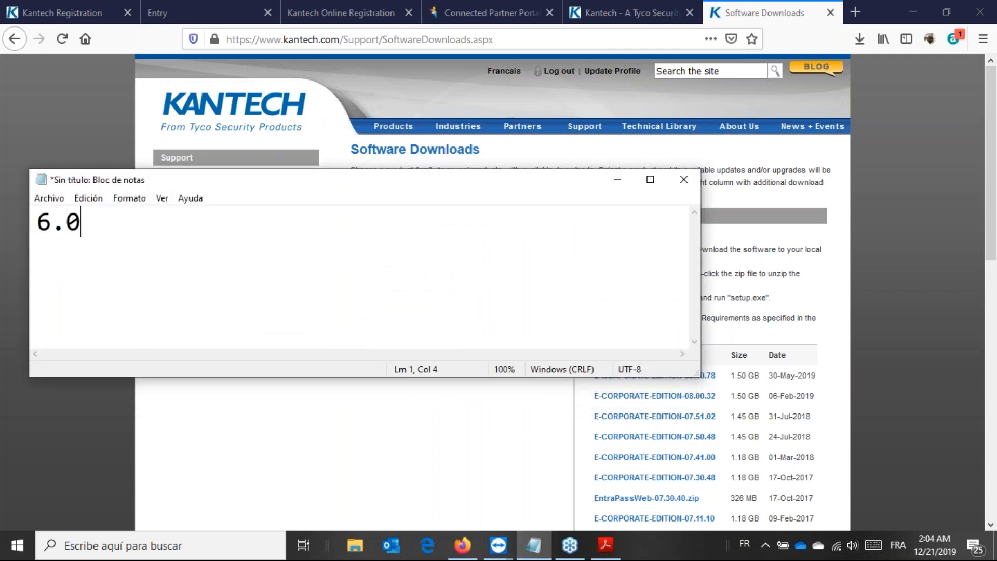
{"action": "type", "text": "1"}
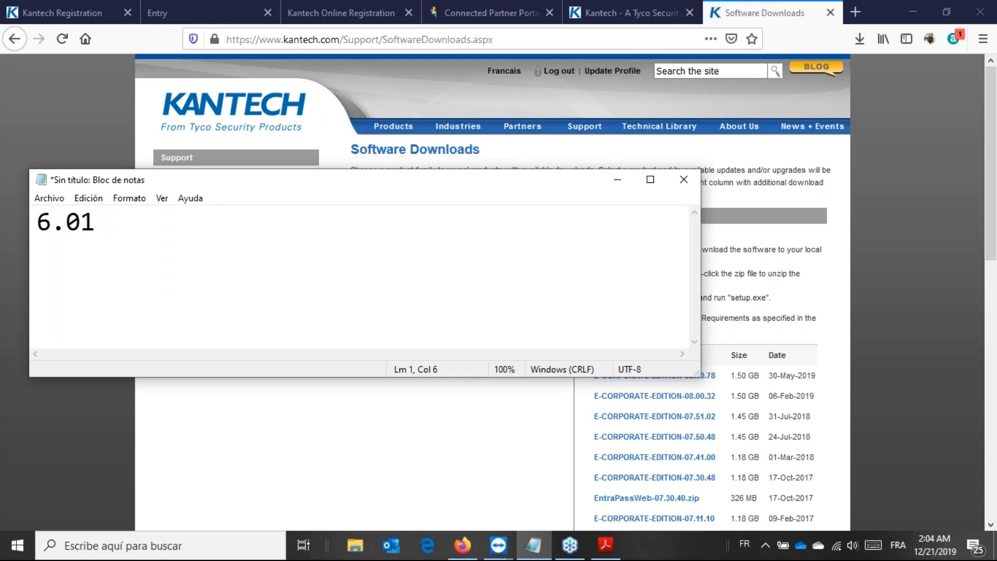
{"action": "type", "text": "6."}
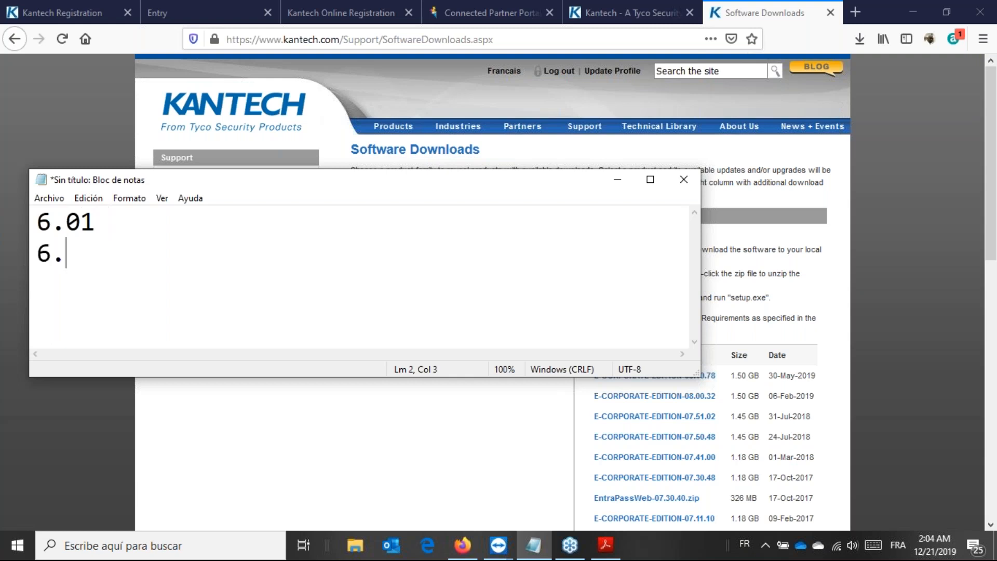
{"action": "type", "text": "05"}
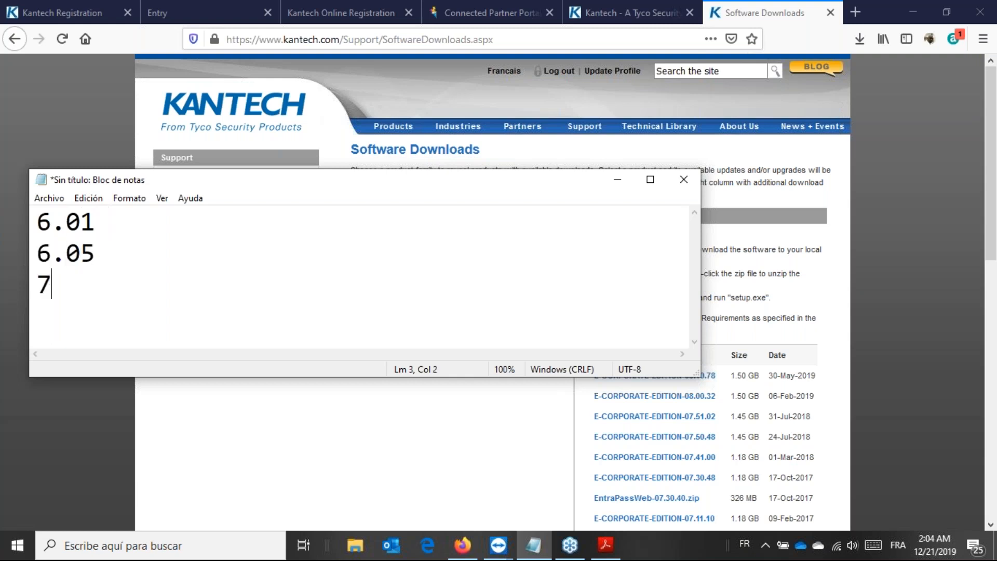
{"action": "type", "text": "."}
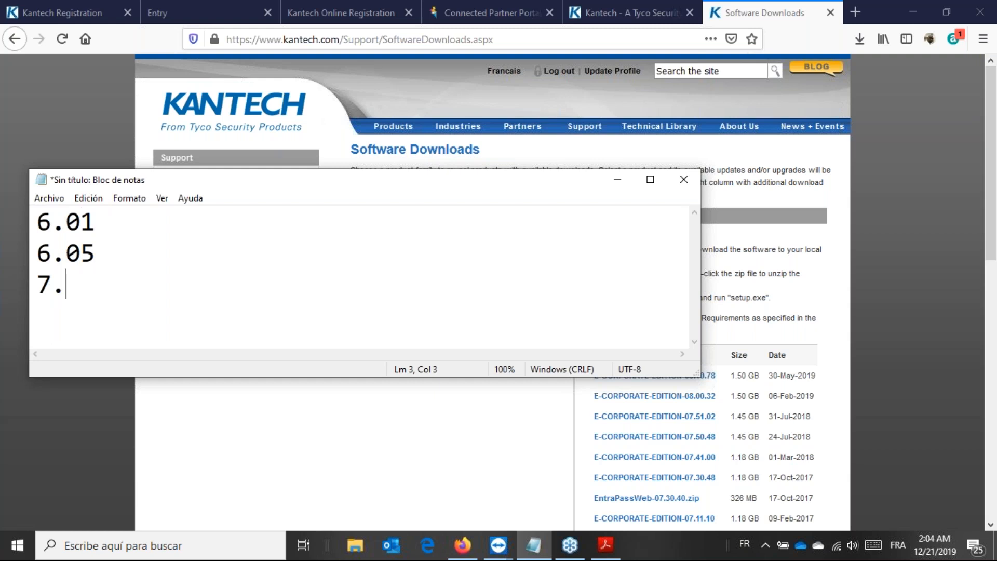
{"action": "type", "text": "00"}
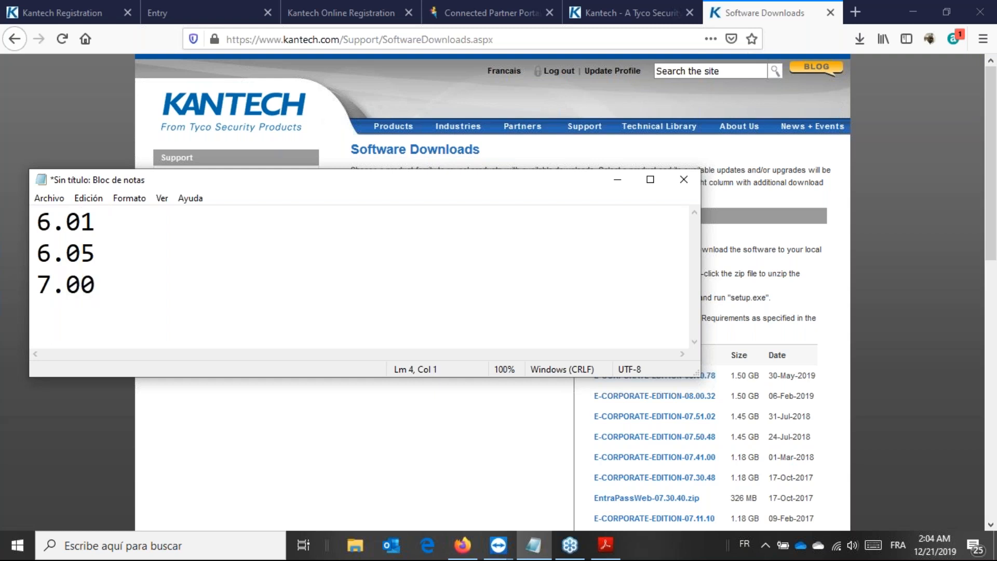
{"action": "type", "text": "8.10"}
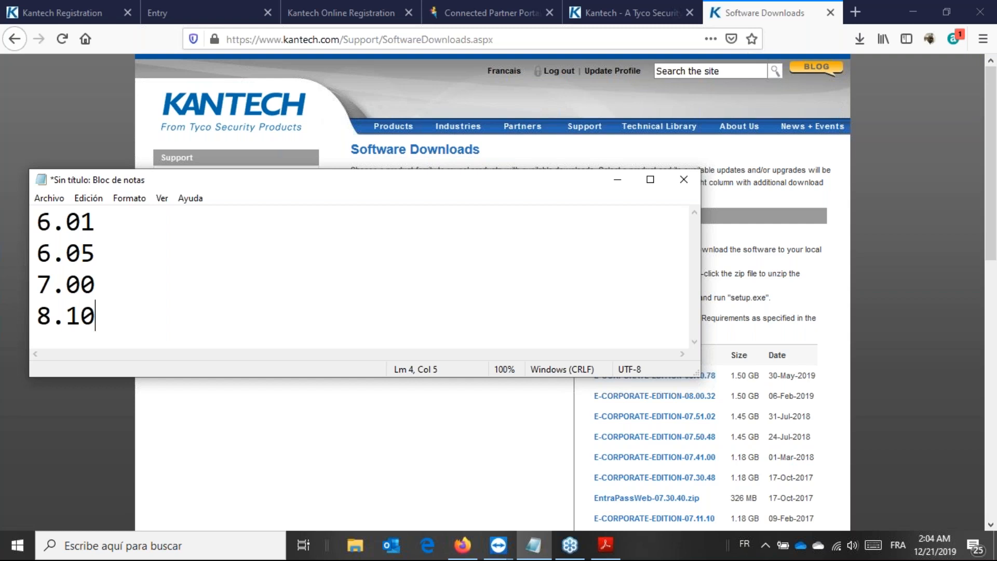
Remove the 6.01 line, leaving 6.05, 7.00 and 8.10.
{"action": "double_click", "coordinate": [63, 221]}
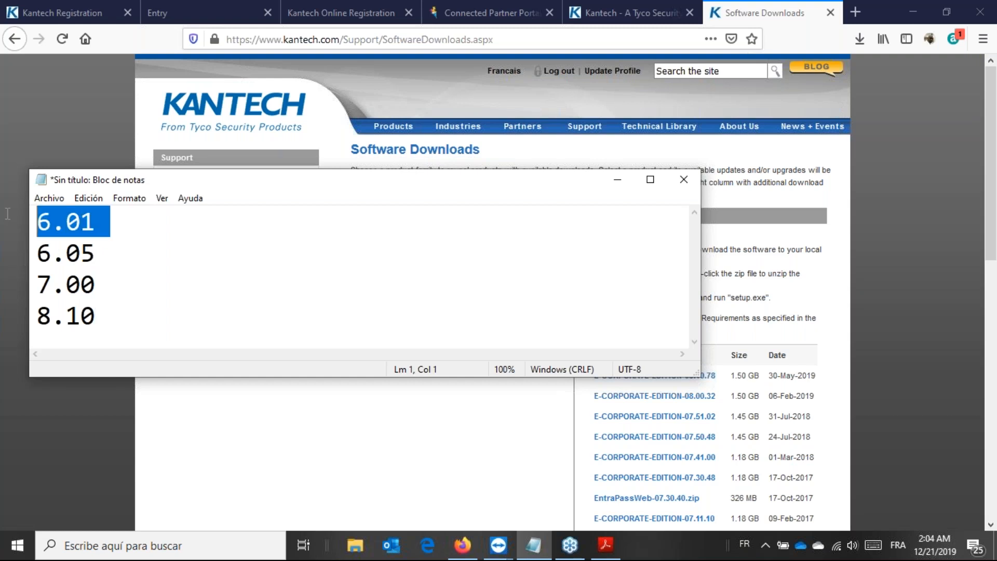
{"action": "key", "text": "Delete"}
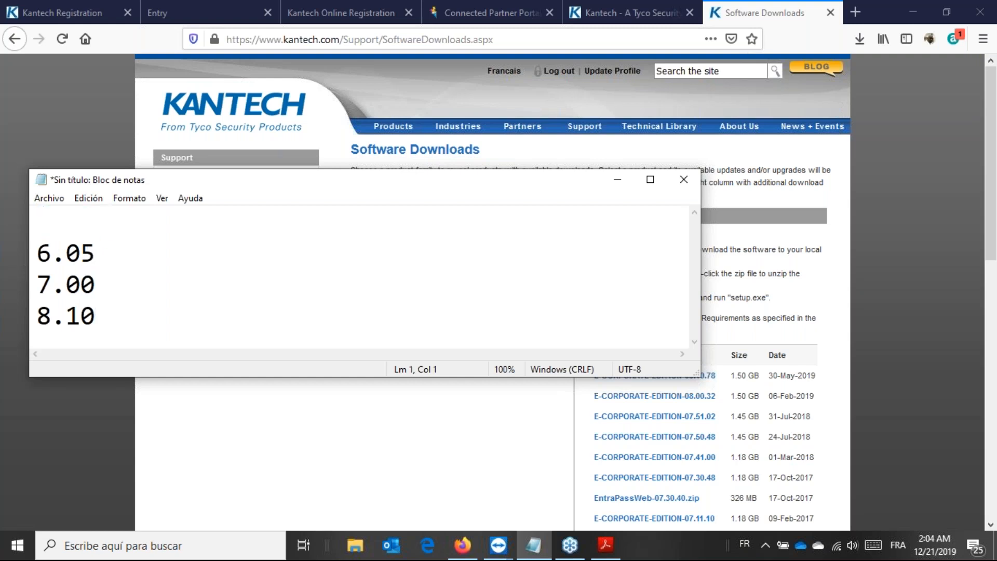